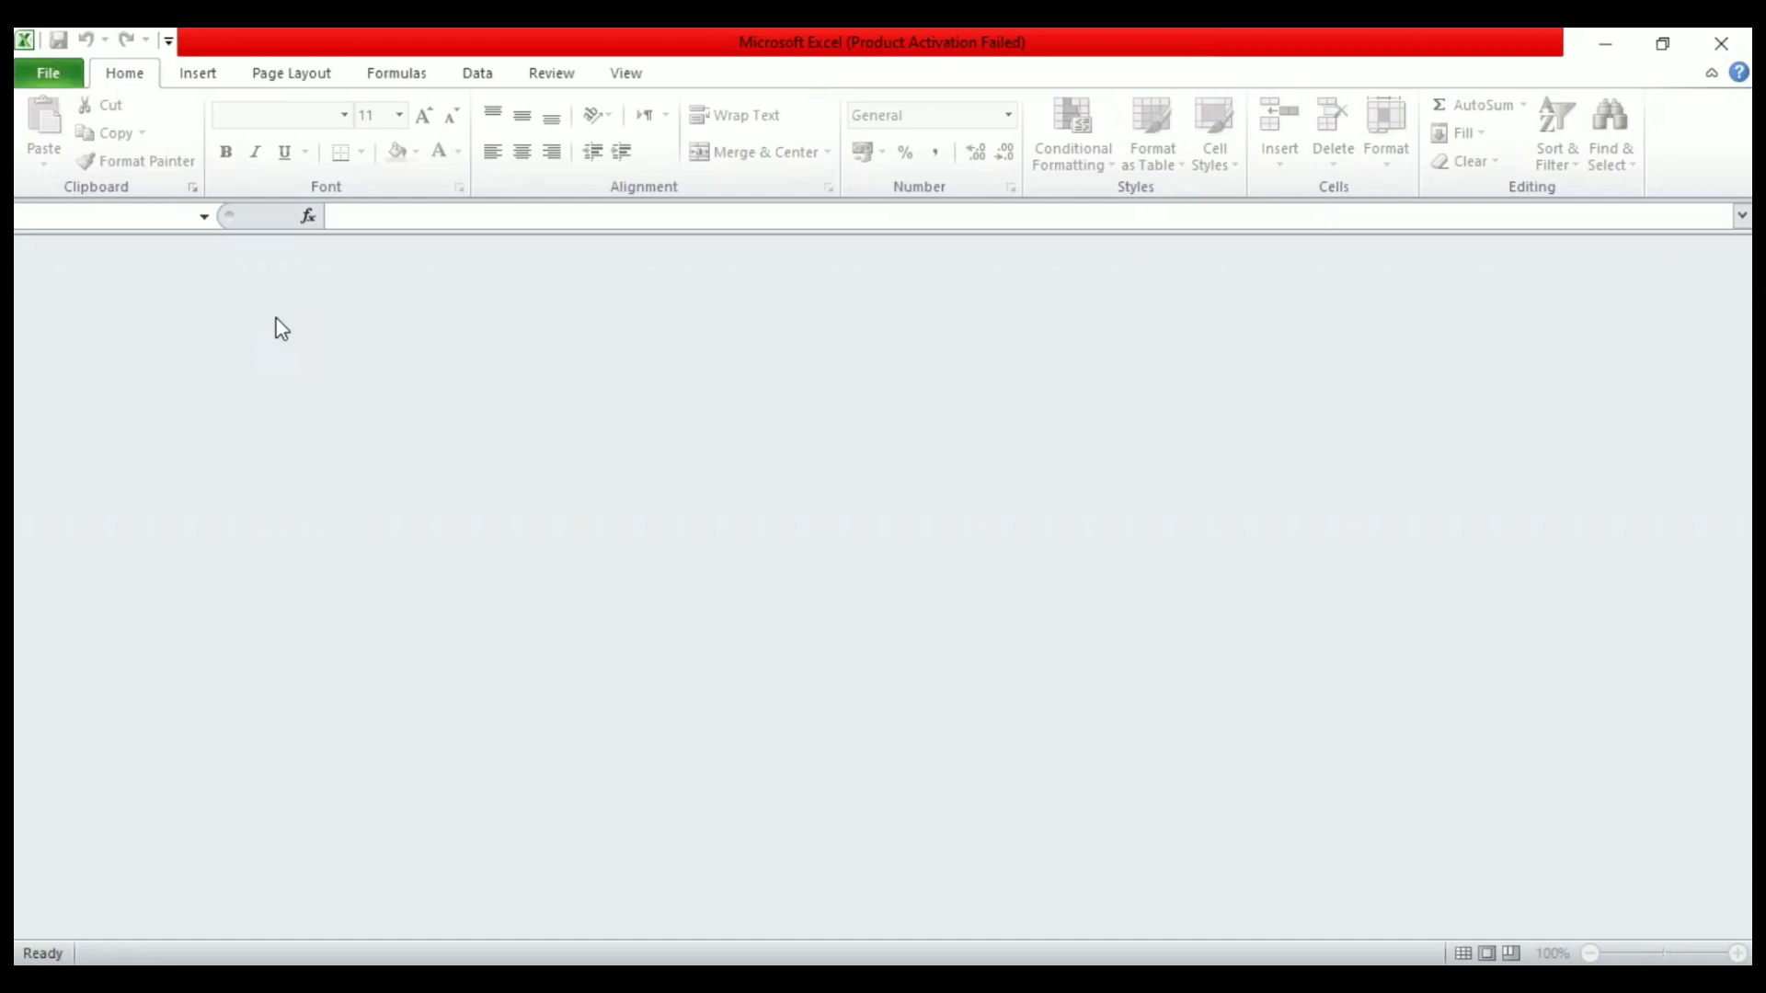
Step: Create a new blank workbook from File > New
{"action": "left_click", "coordinate": [48, 72]}
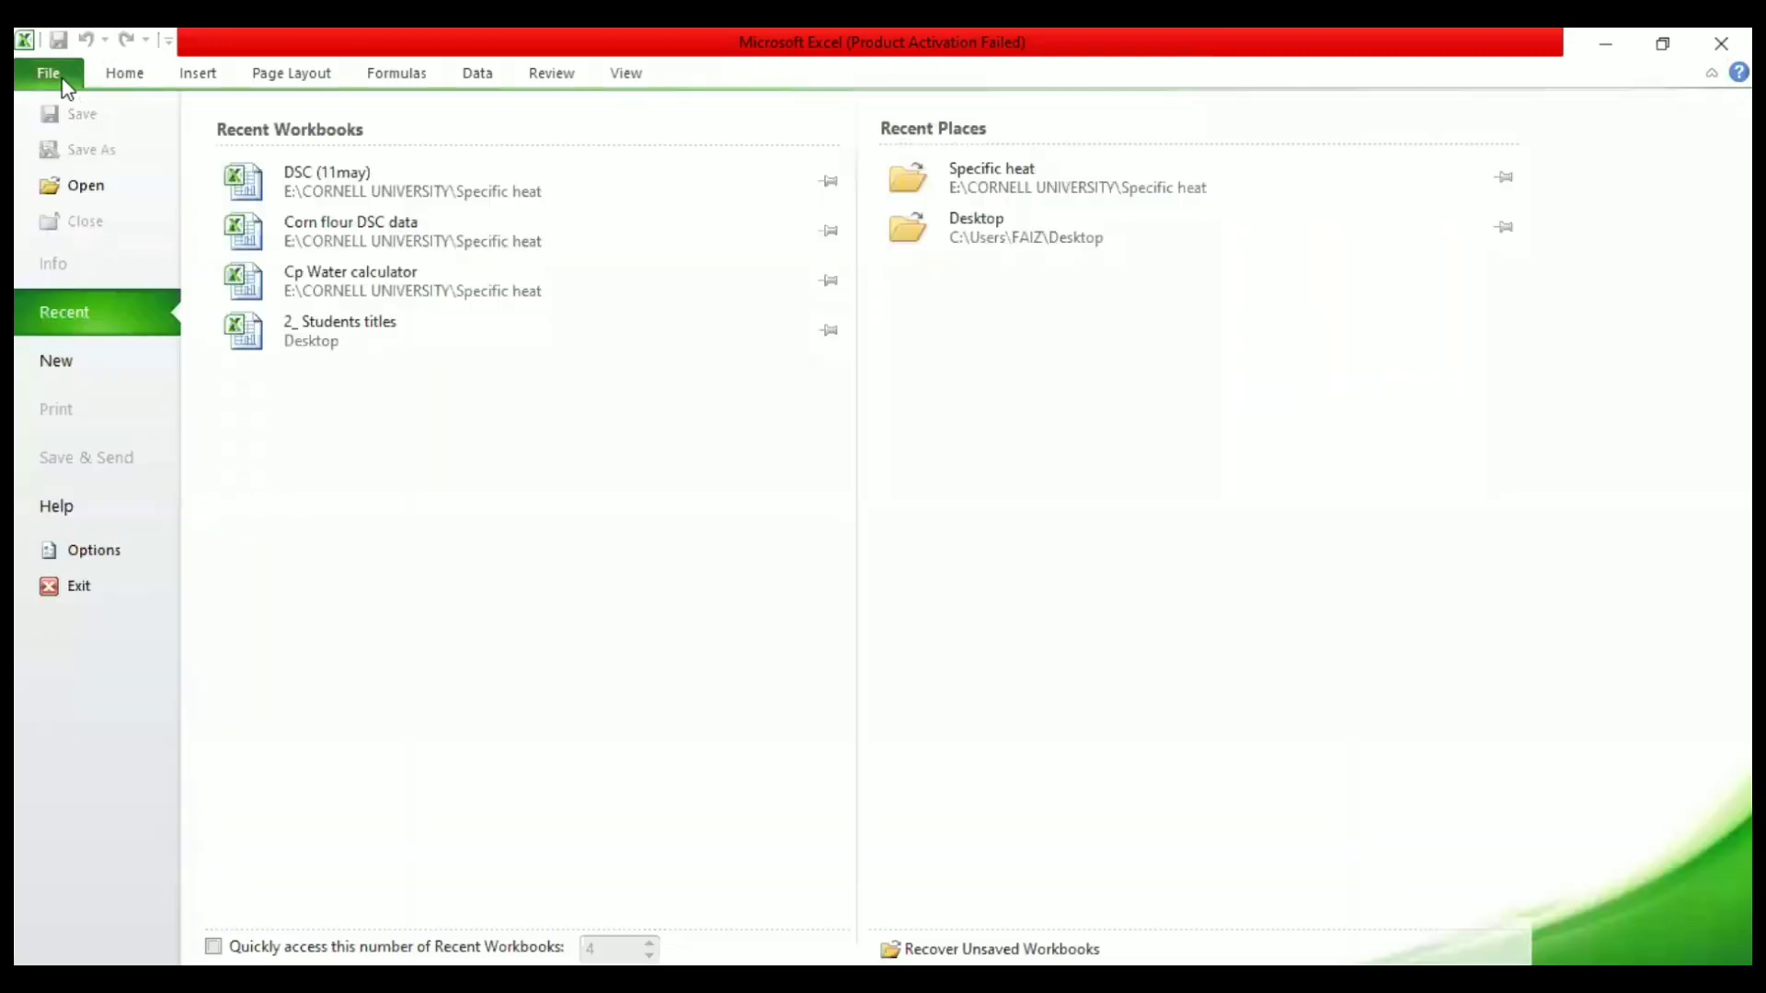
{"action": "left_click", "coordinate": [56, 360]}
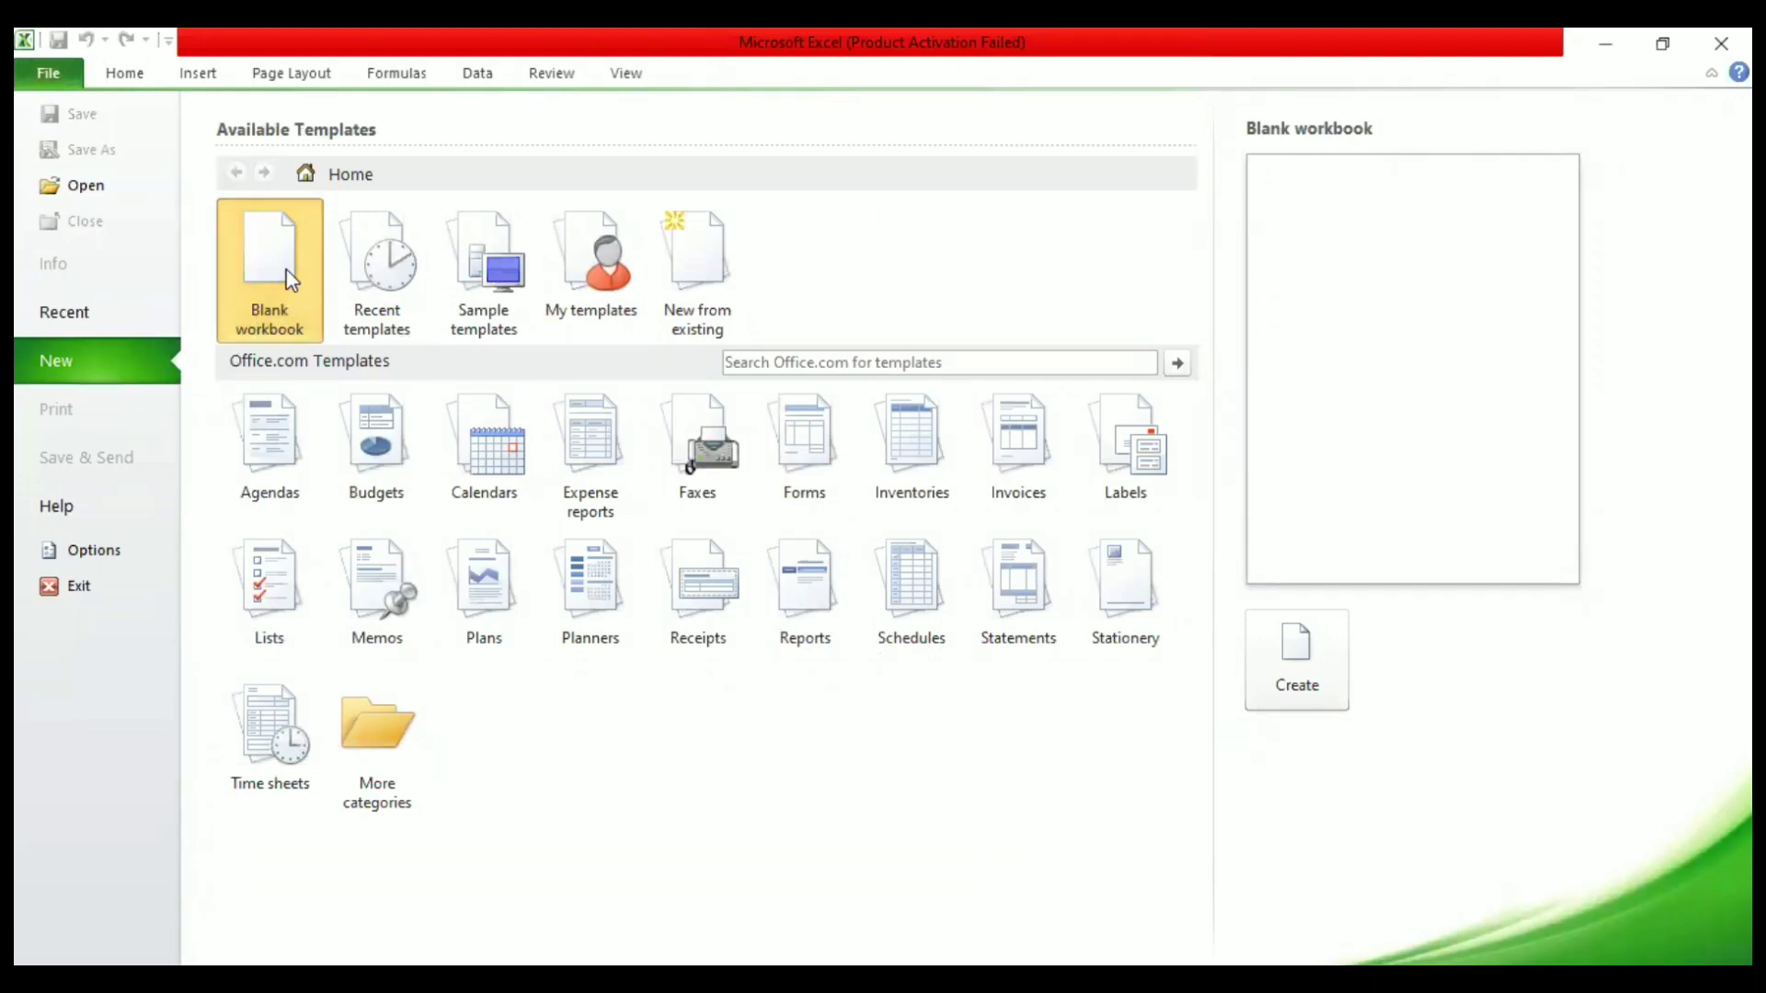
{"action": "left_click", "coordinate": [1295, 658]}
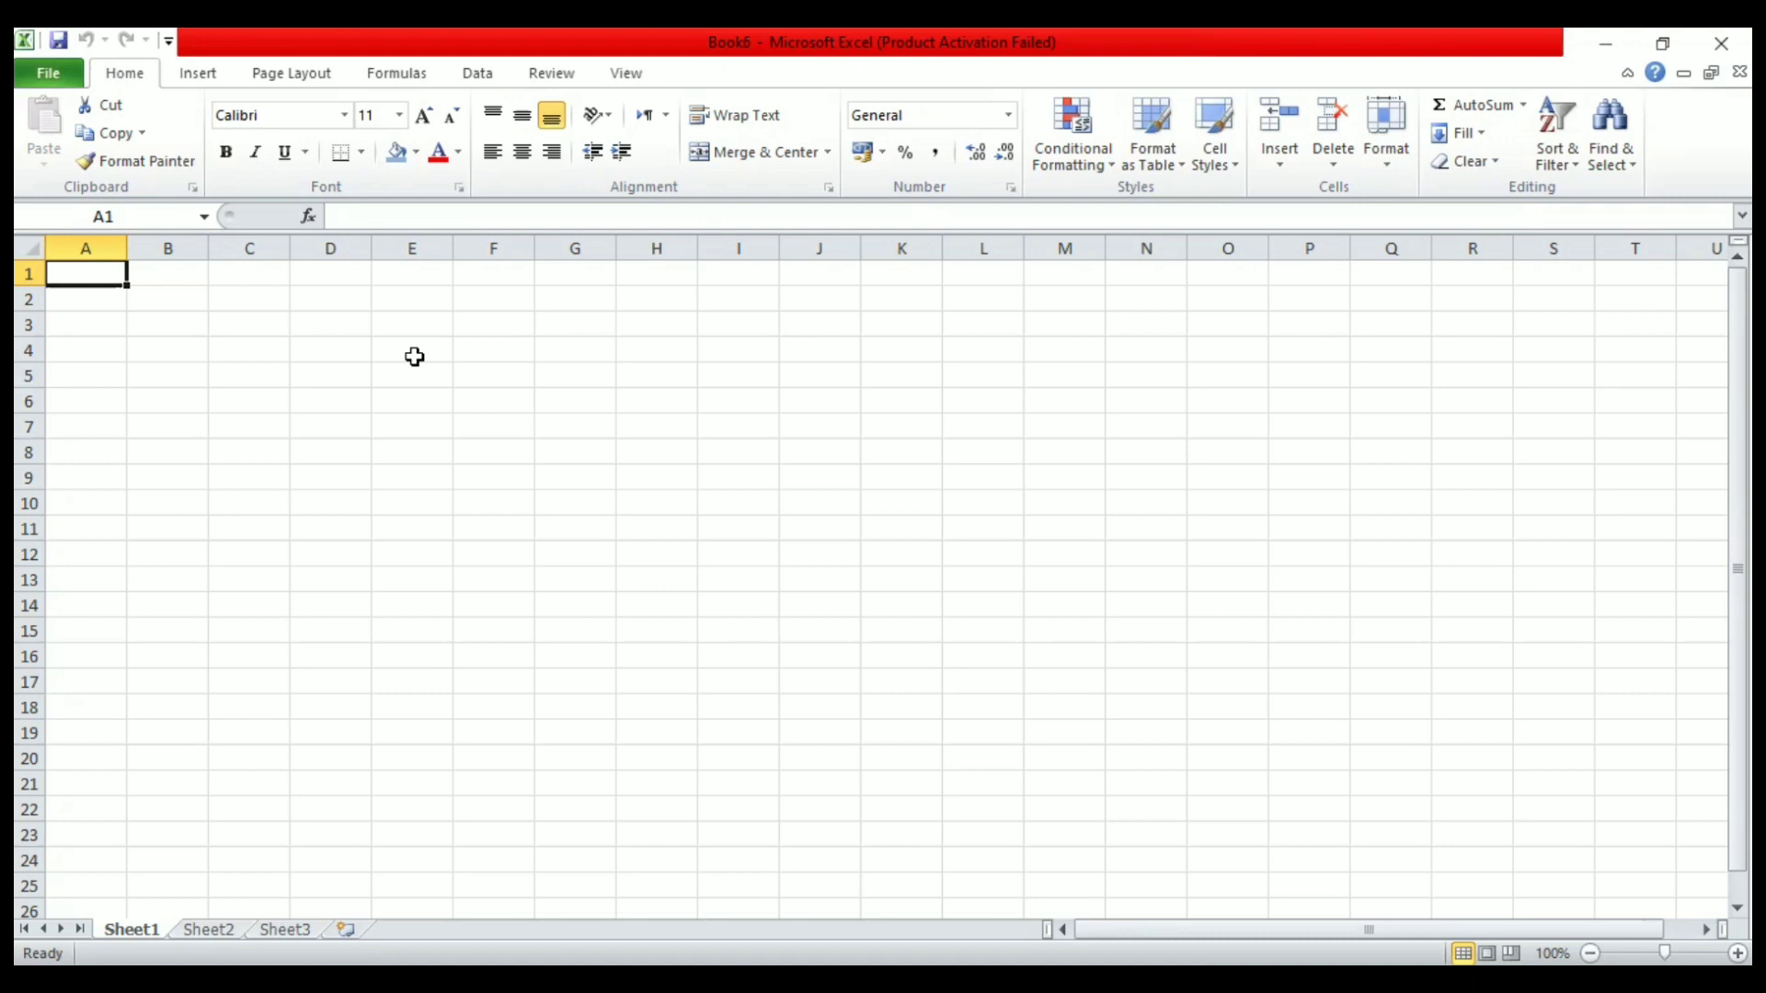
Step: Enter the name faisal in E3 and move to F3 for its value
{"action": "left_click", "coordinate": [410, 324]}
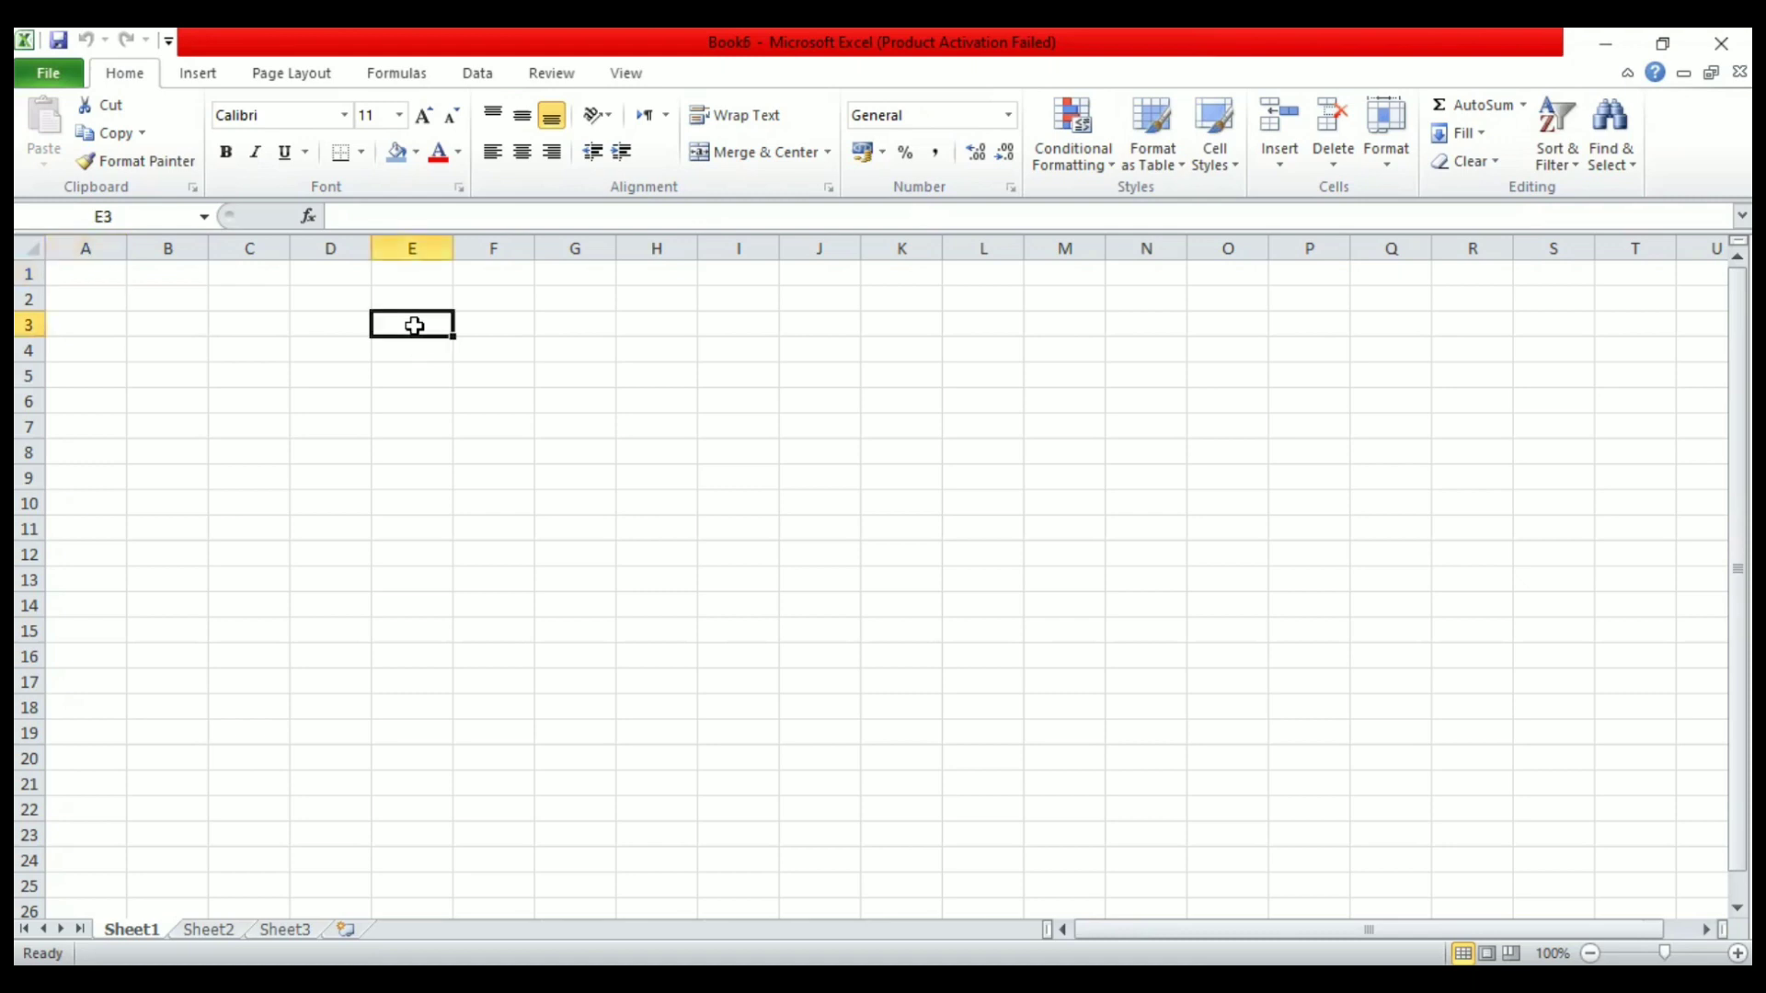
{"action": "type", "text": "faisal"}
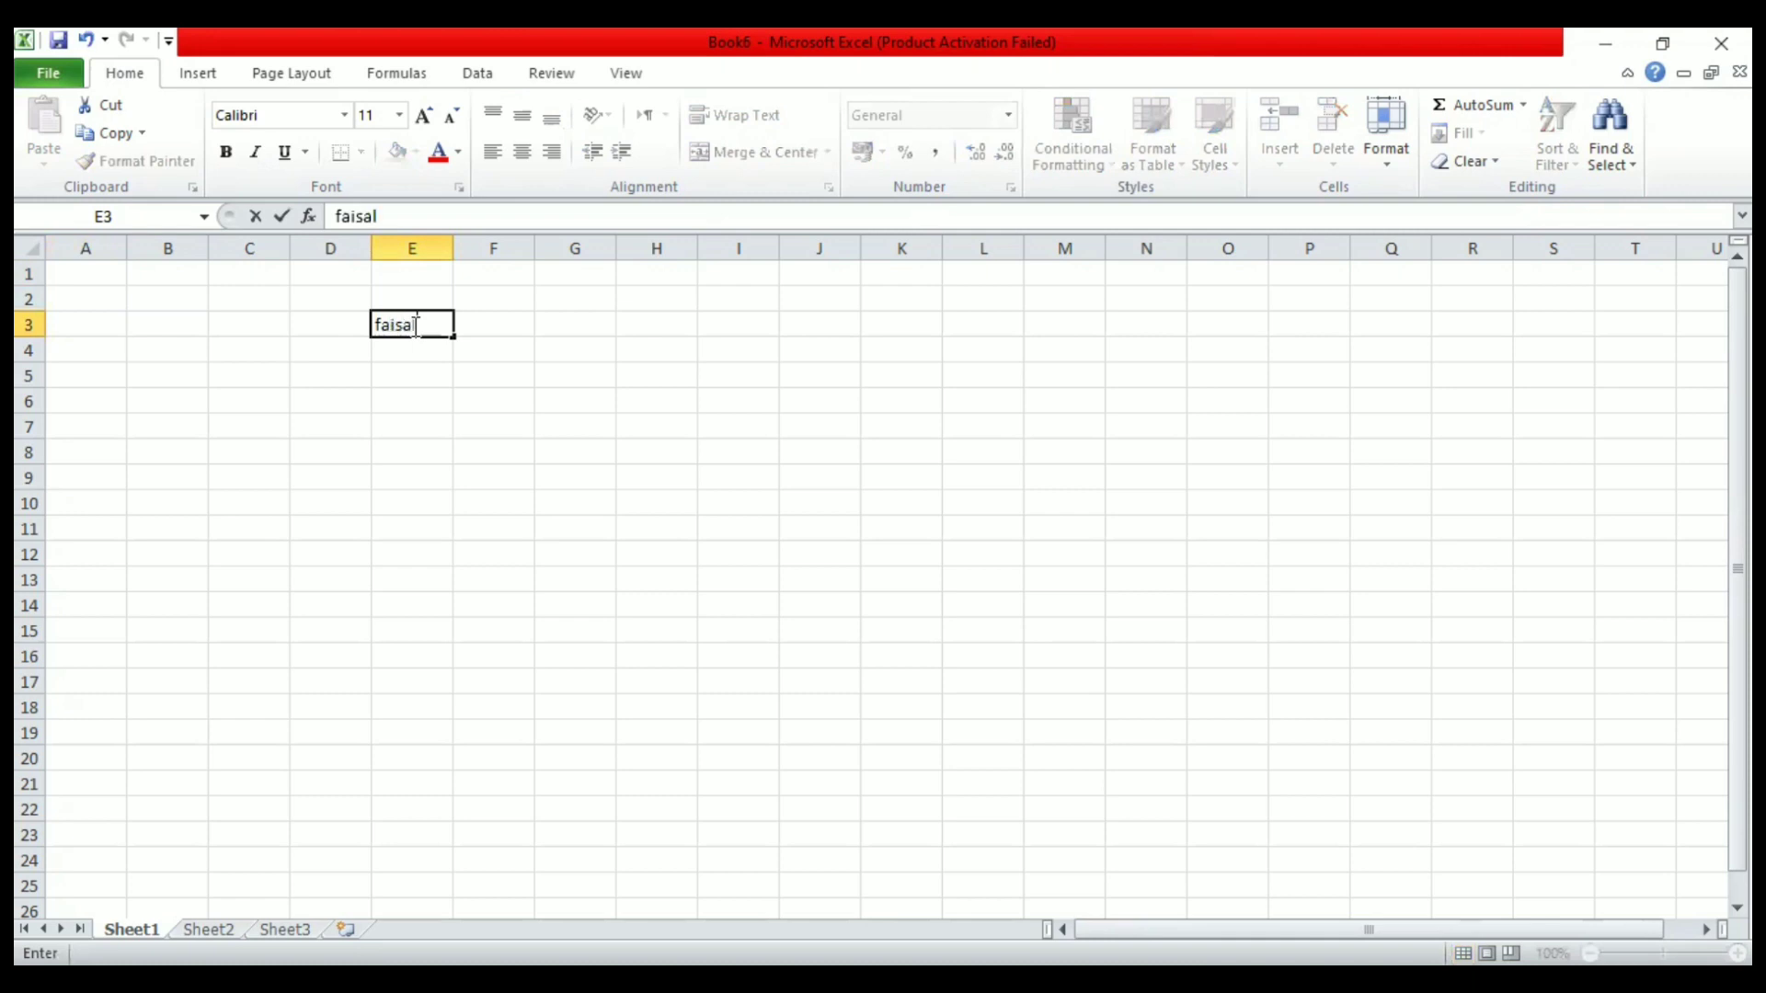
{"action": "key", "text": "Return"}
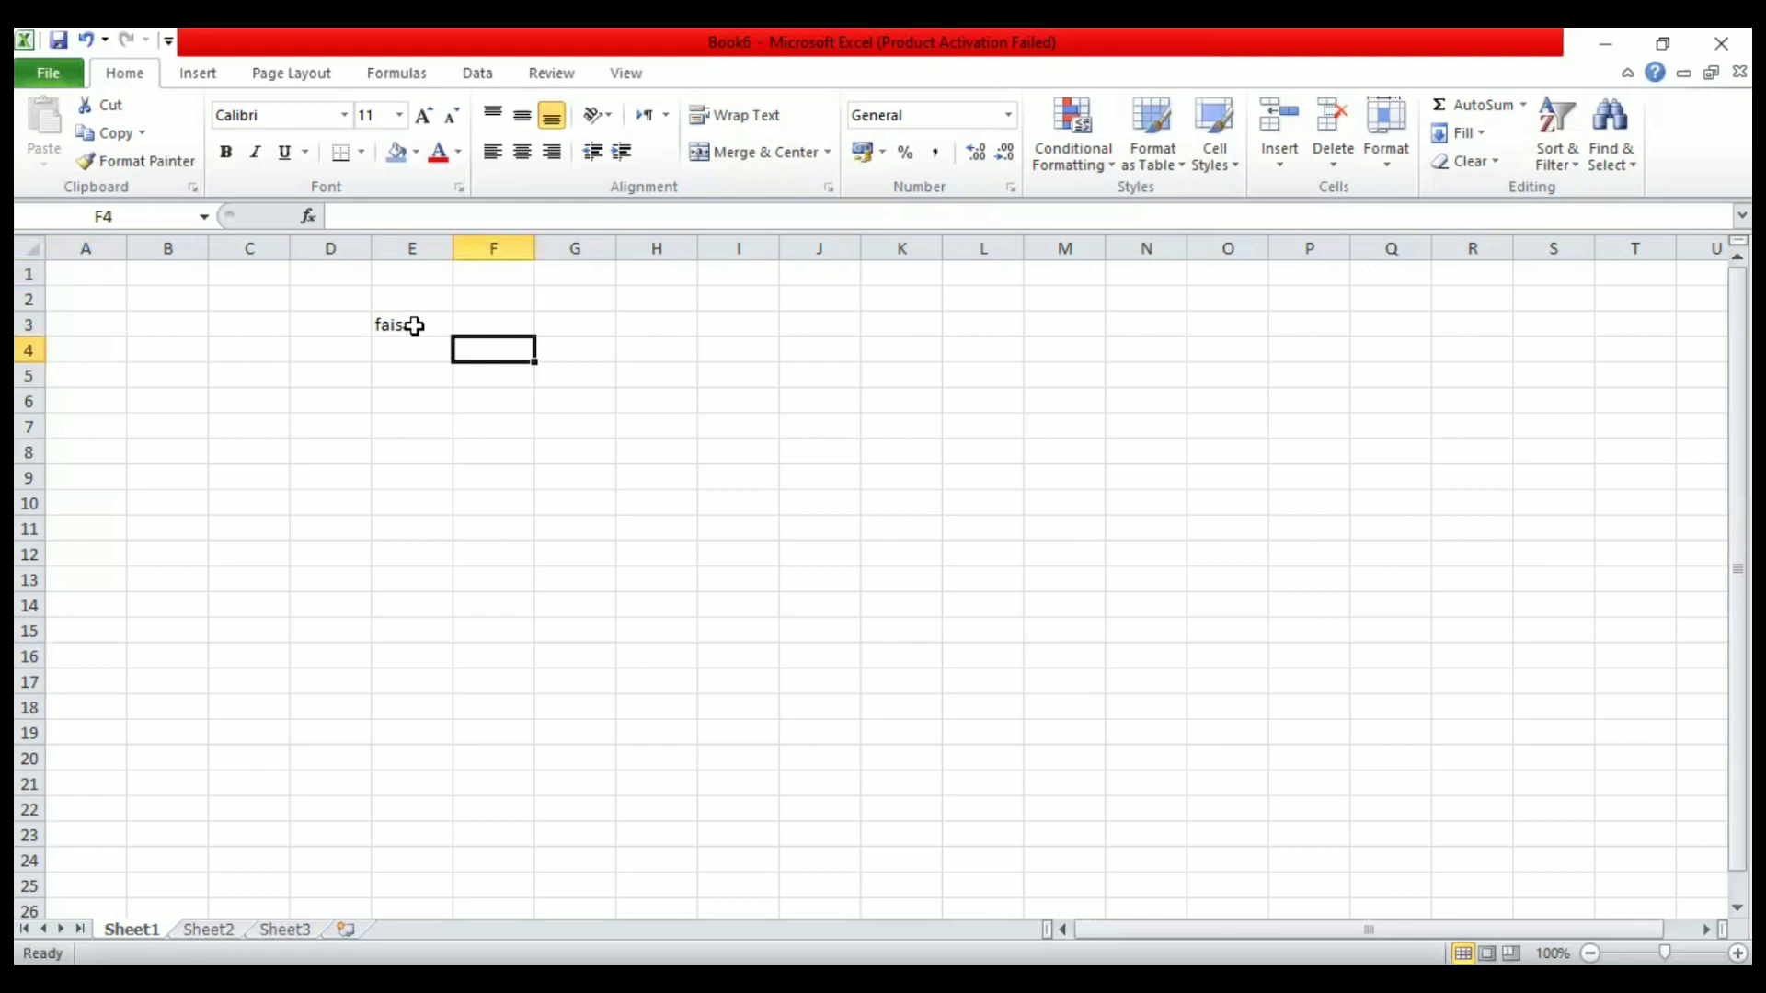
{"action": "left_click", "coordinate": [493, 324]}
{"action": "type", "text": "50"}
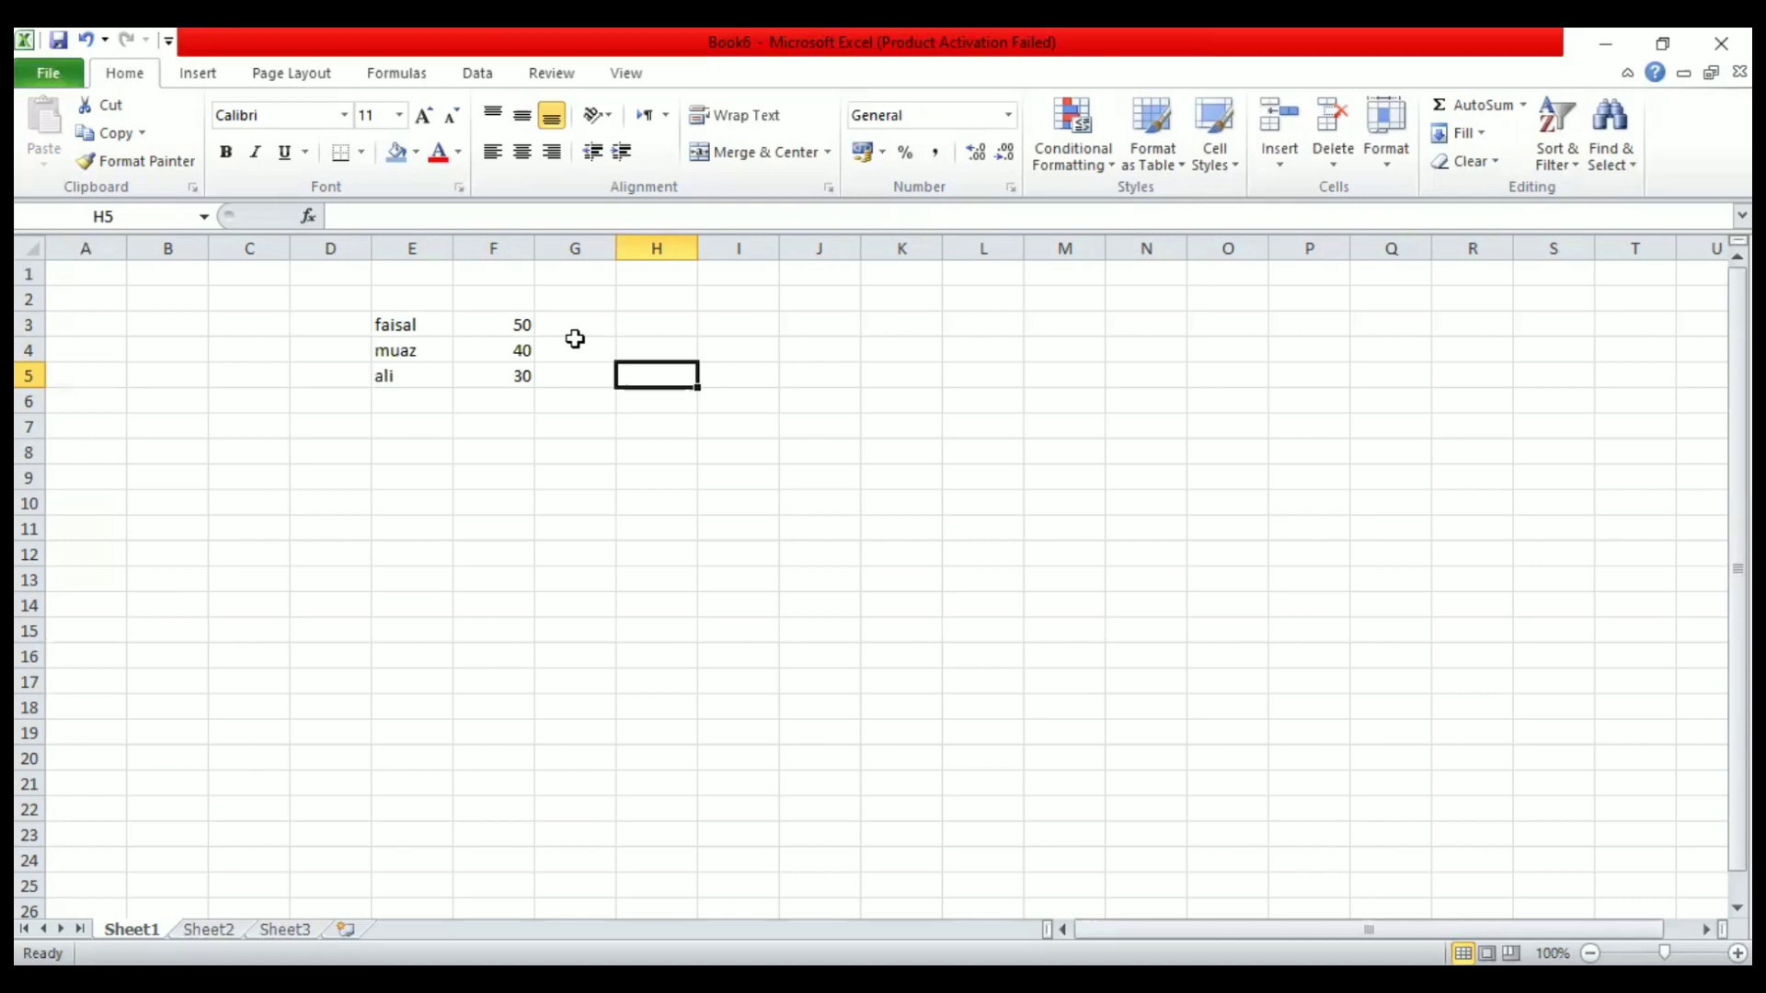
{"action": "mouse_move", "coordinate": [513, 397]}
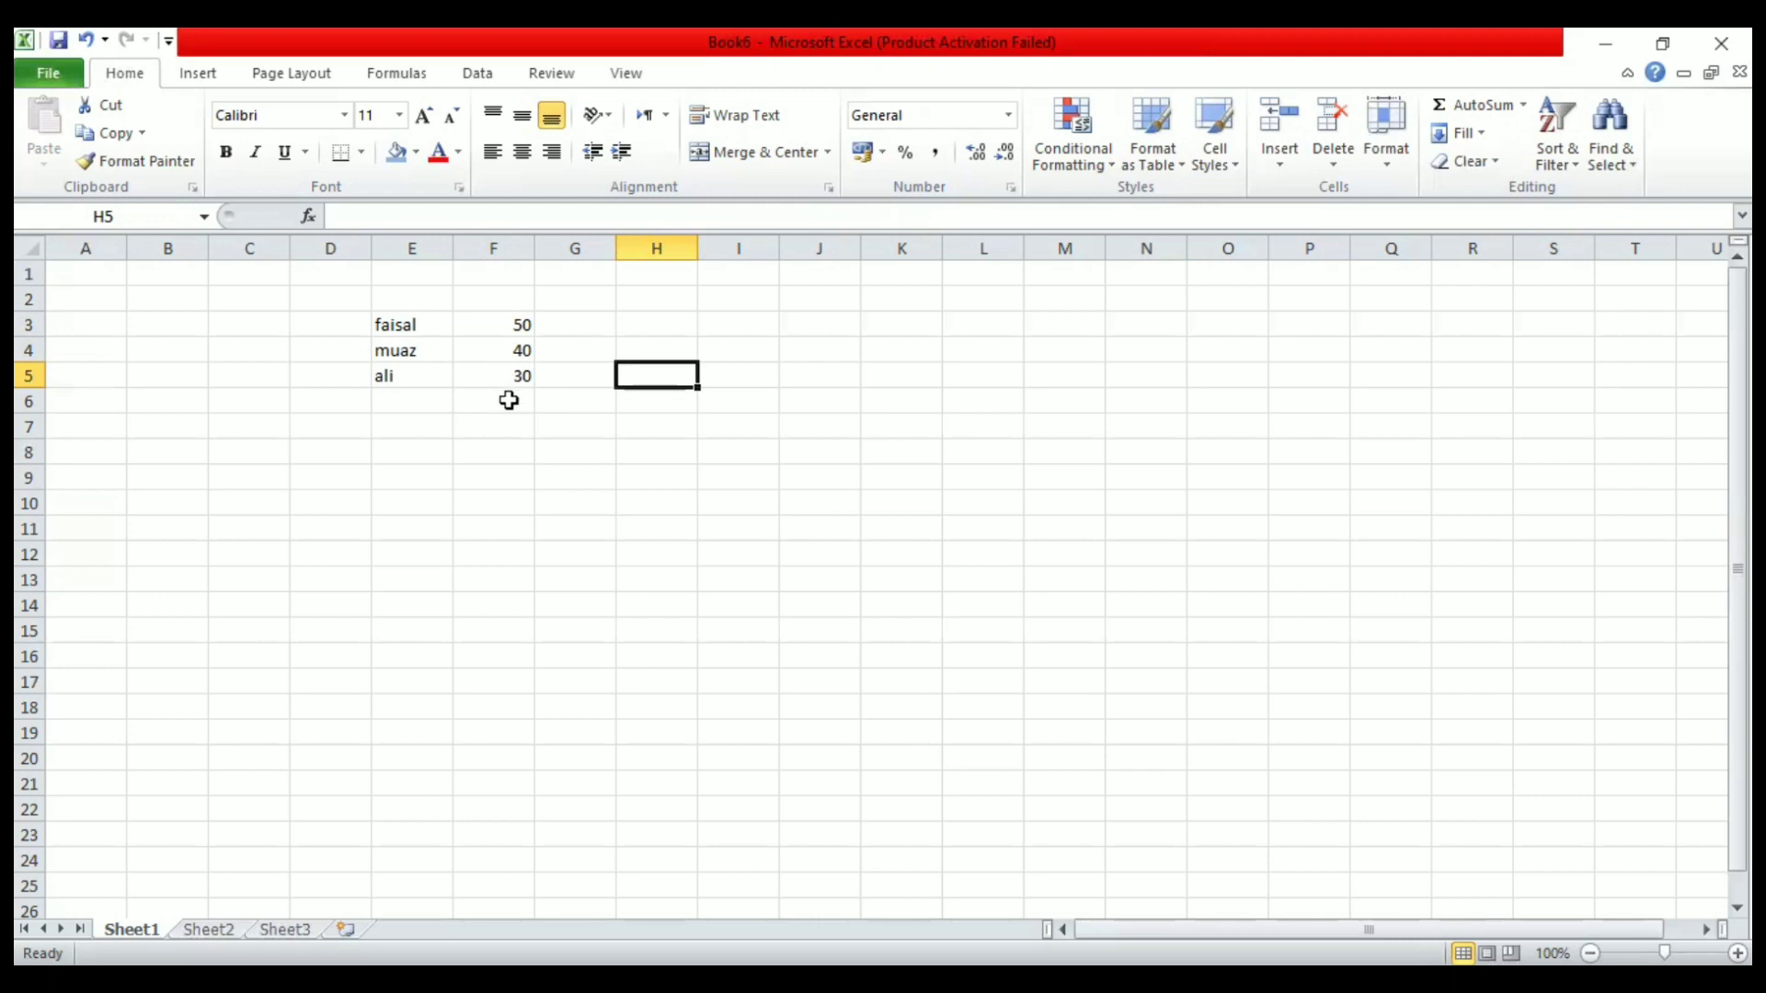
Step: Cut the values from F3:F5 and paste them into G3:G5, checking faisal in F3 and the value in G4
{"action": "left_click_drag", "start_coordinate": [493, 324], "coordinate": [493, 349]}
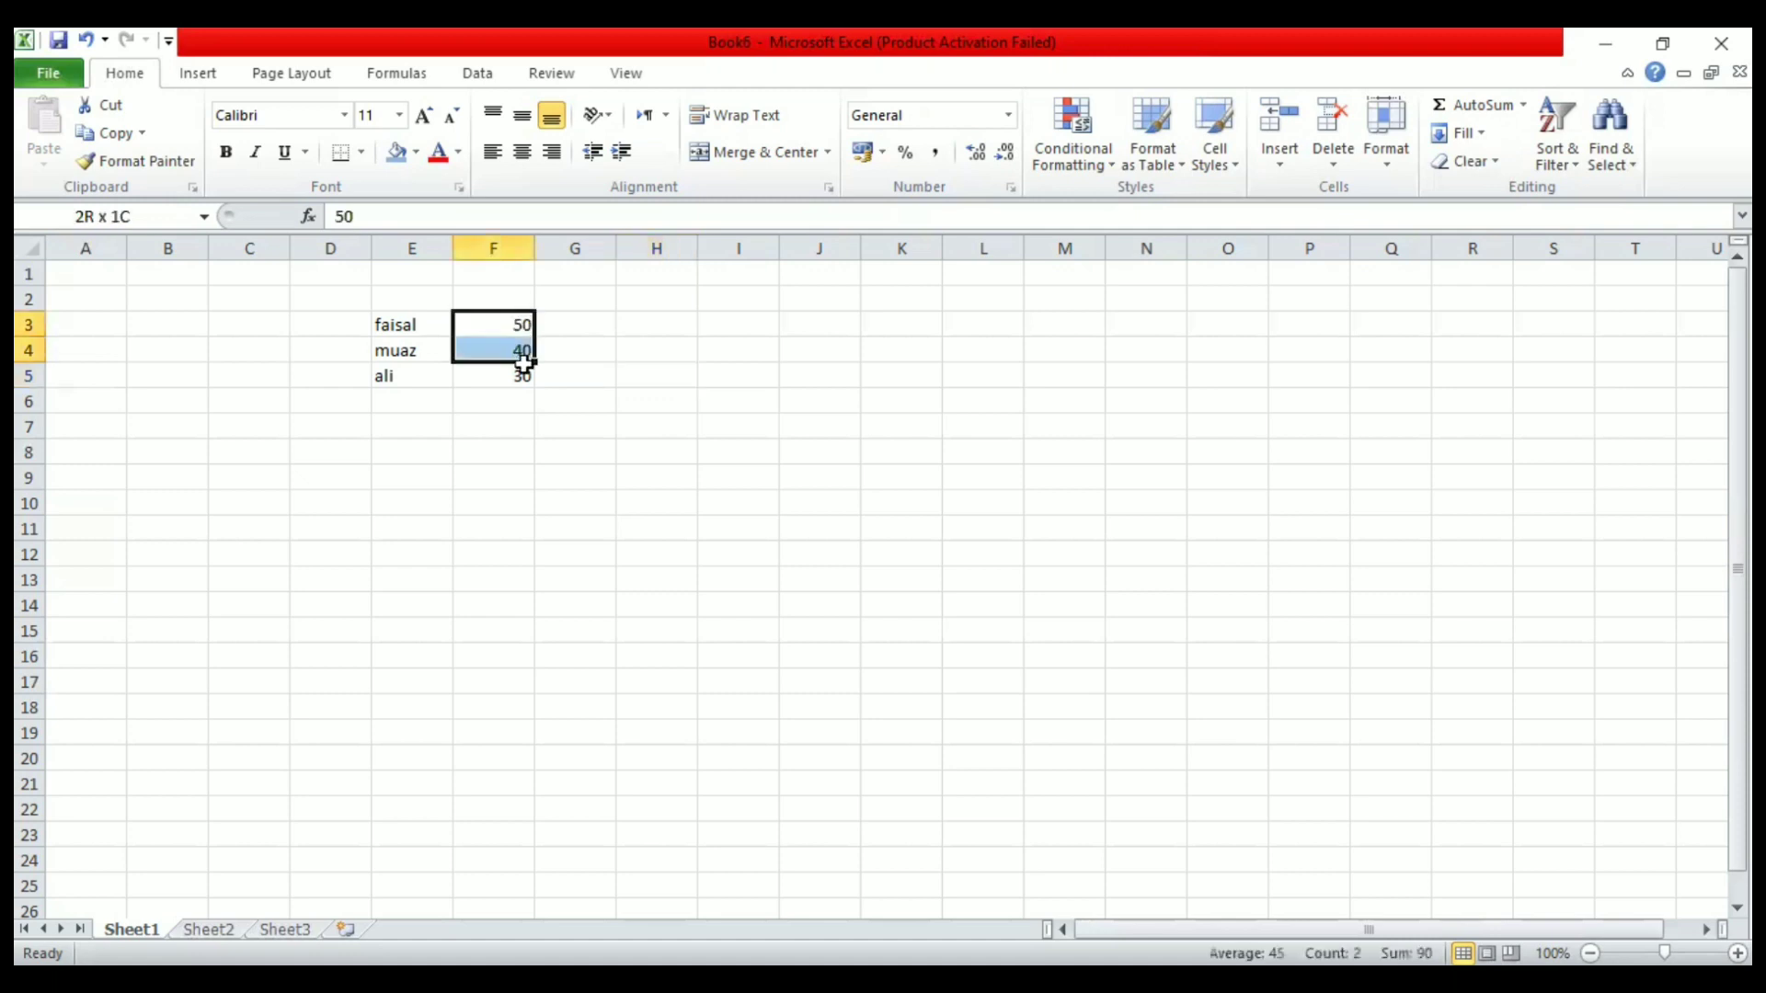
{"action": "left_click_drag", "start_coordinate": [493, 323], "coordinate": [493, 375]}
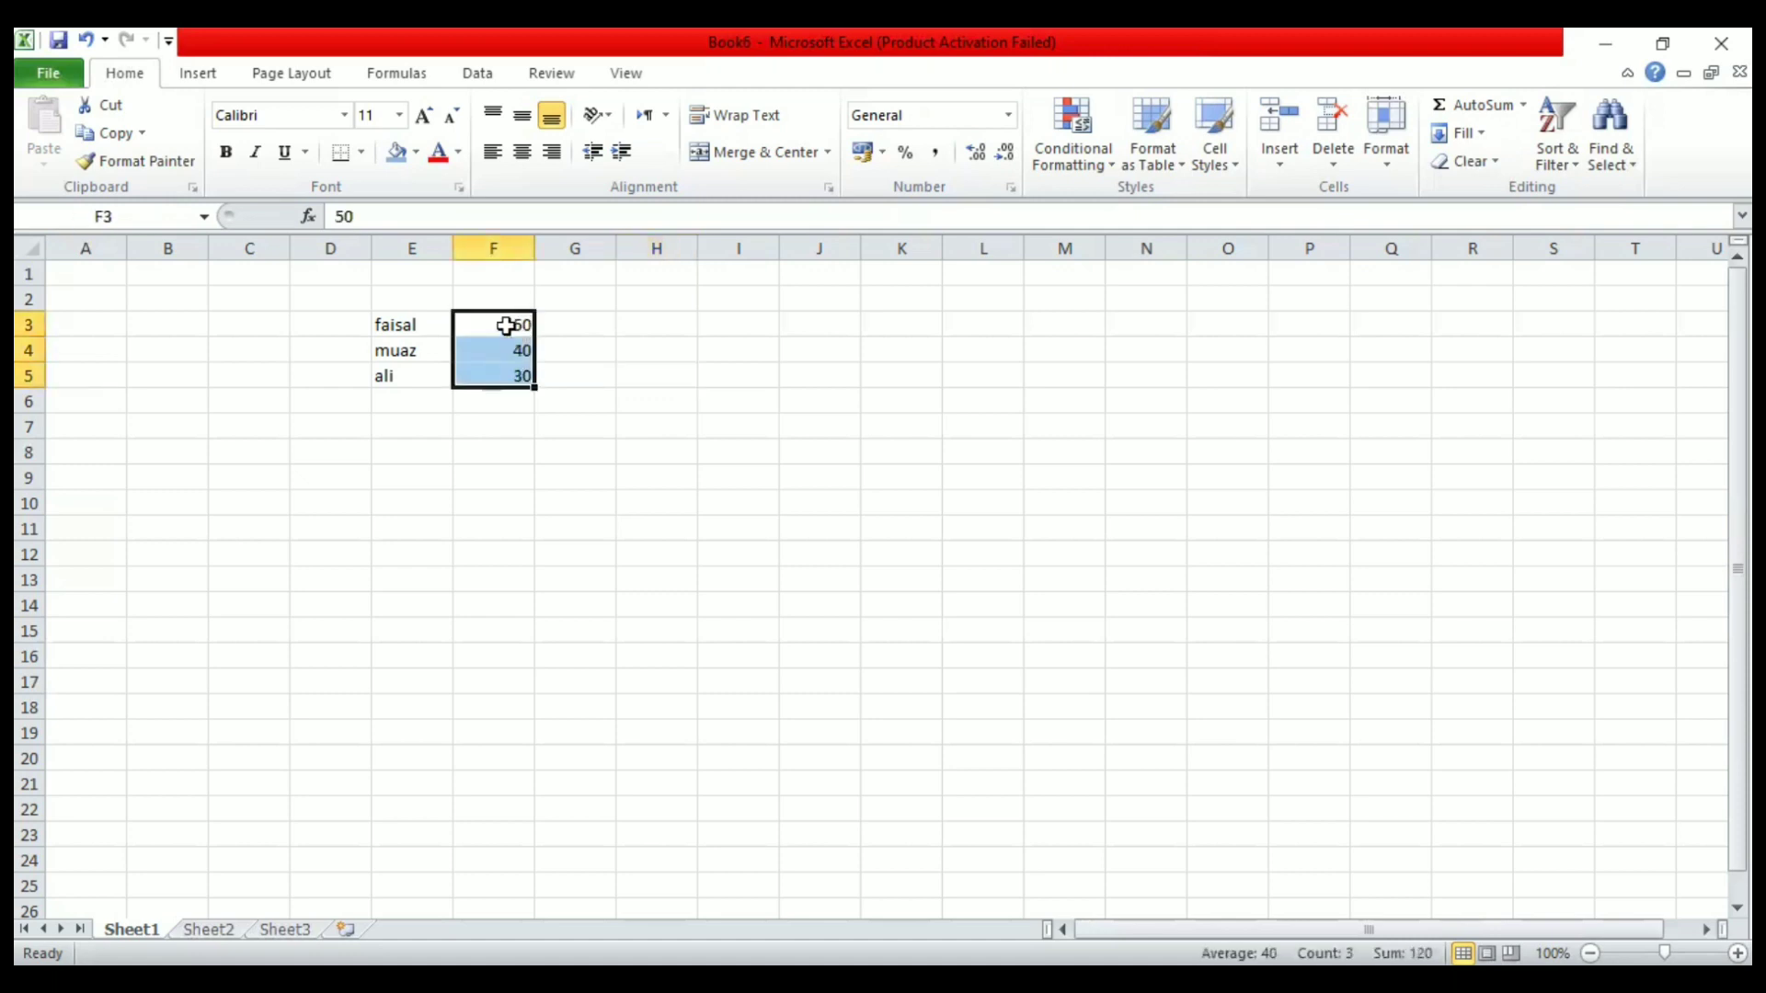
{"action": "right_click", "coordinate": [493, 350]}
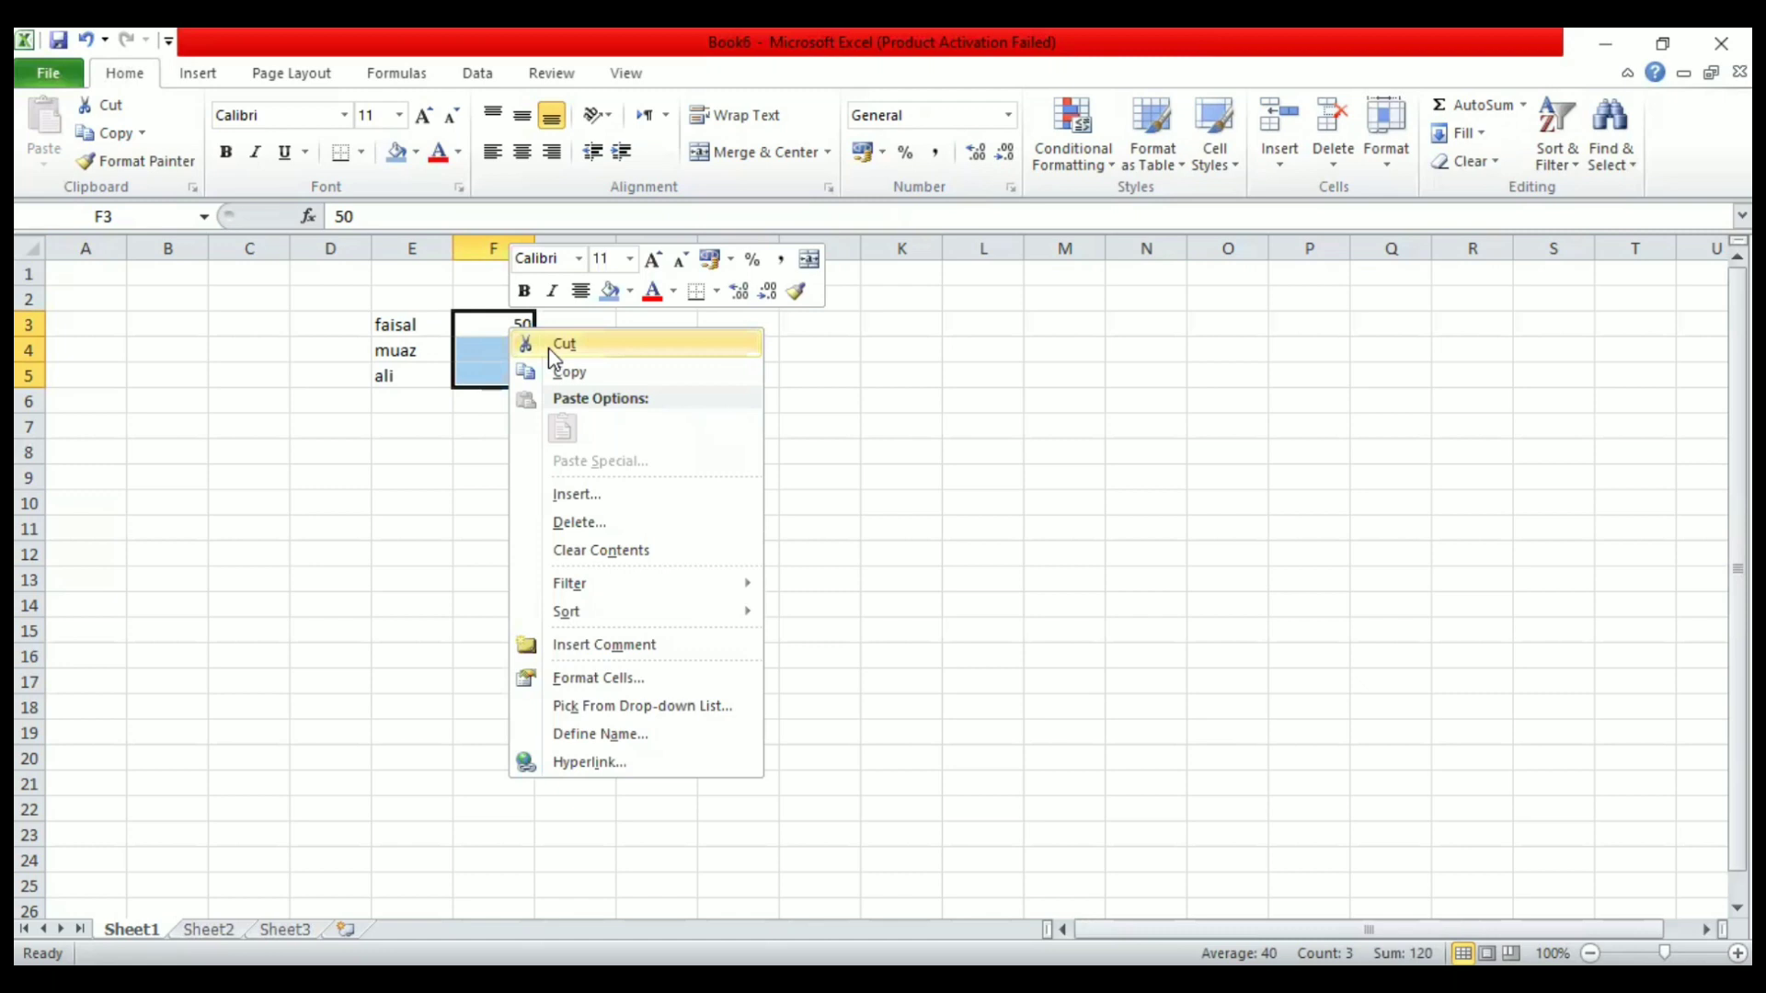
{"action": "left_click", "coordinate": [563, 344]}
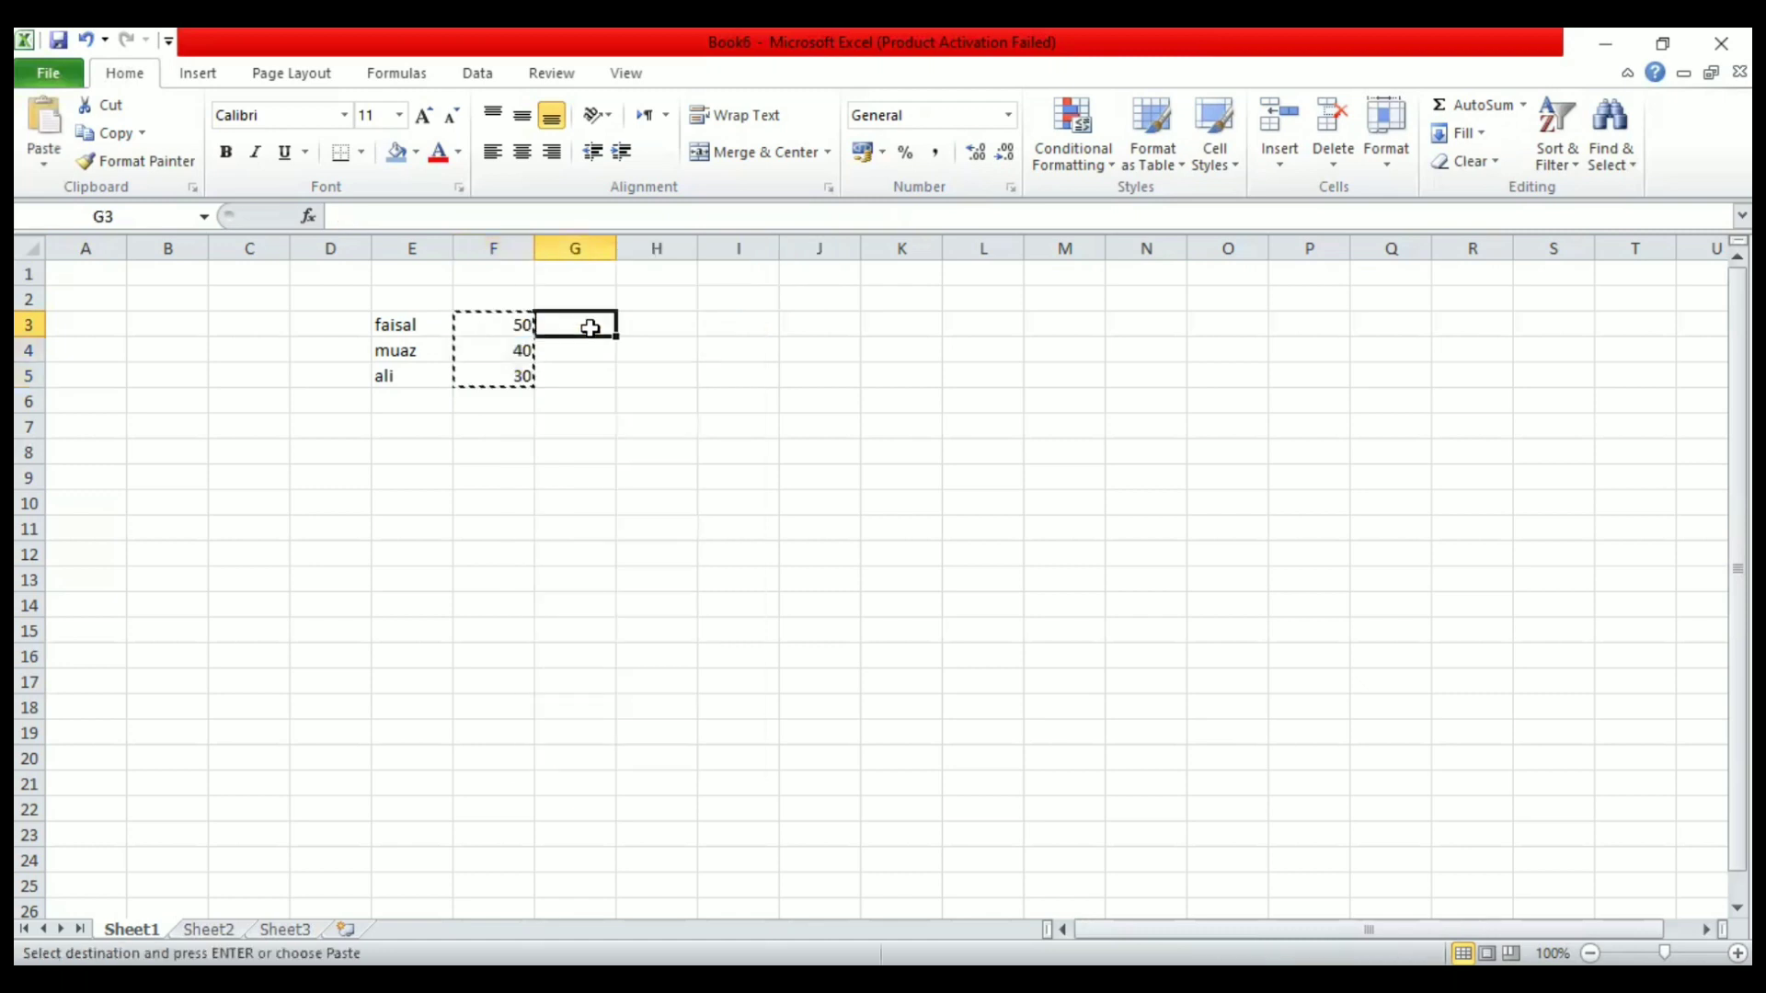
{"action": "right_click", "coordinate": [574, 325]}
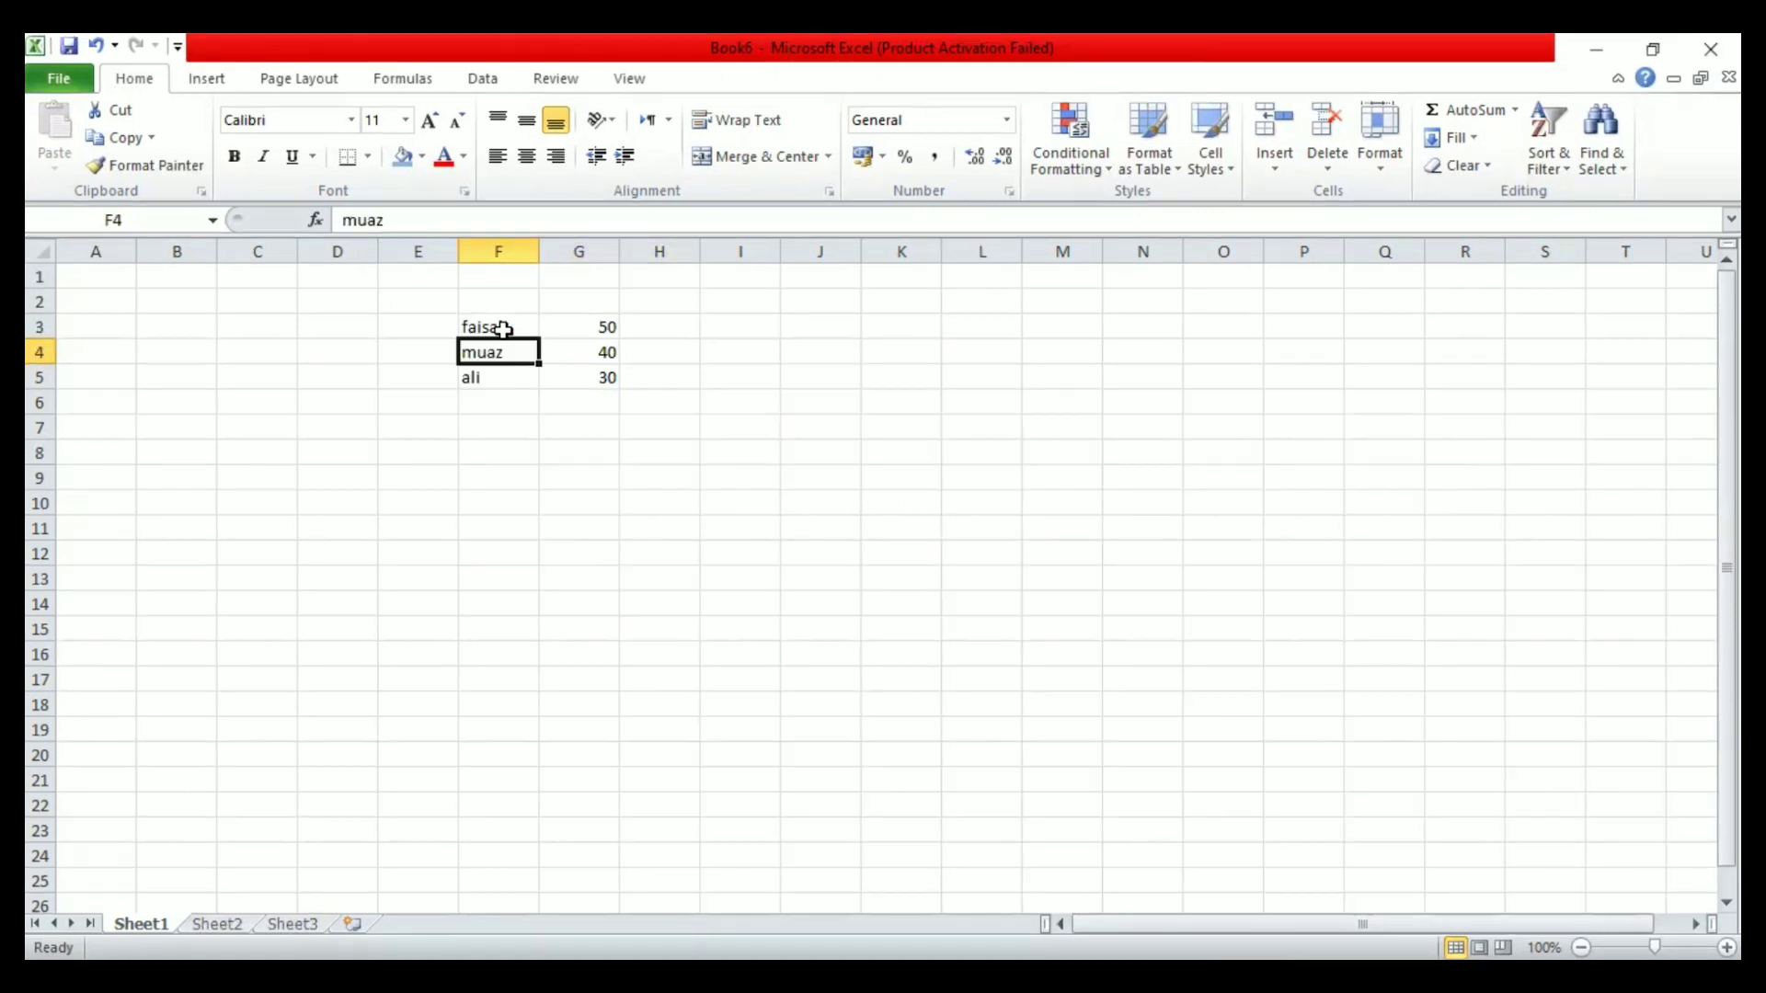
{"action": "left_click", "coordinate": [499, 327]}
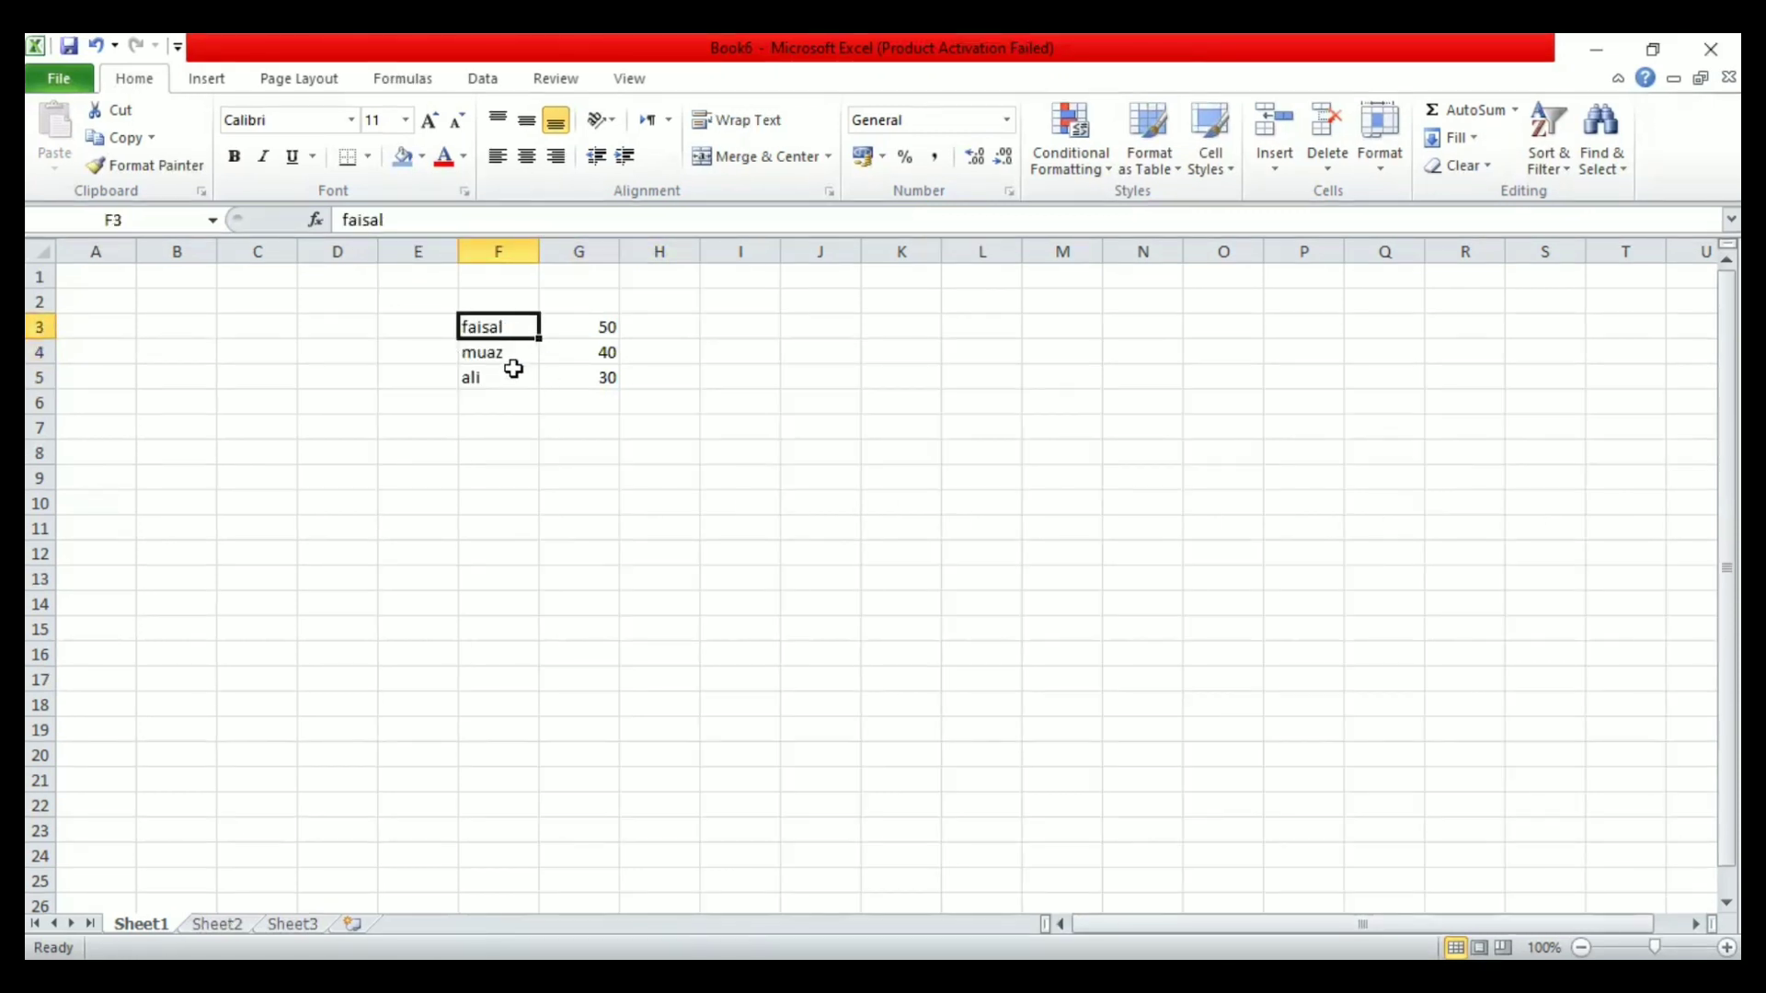
{"action": "left_click", "coordinate": [580, 351]}
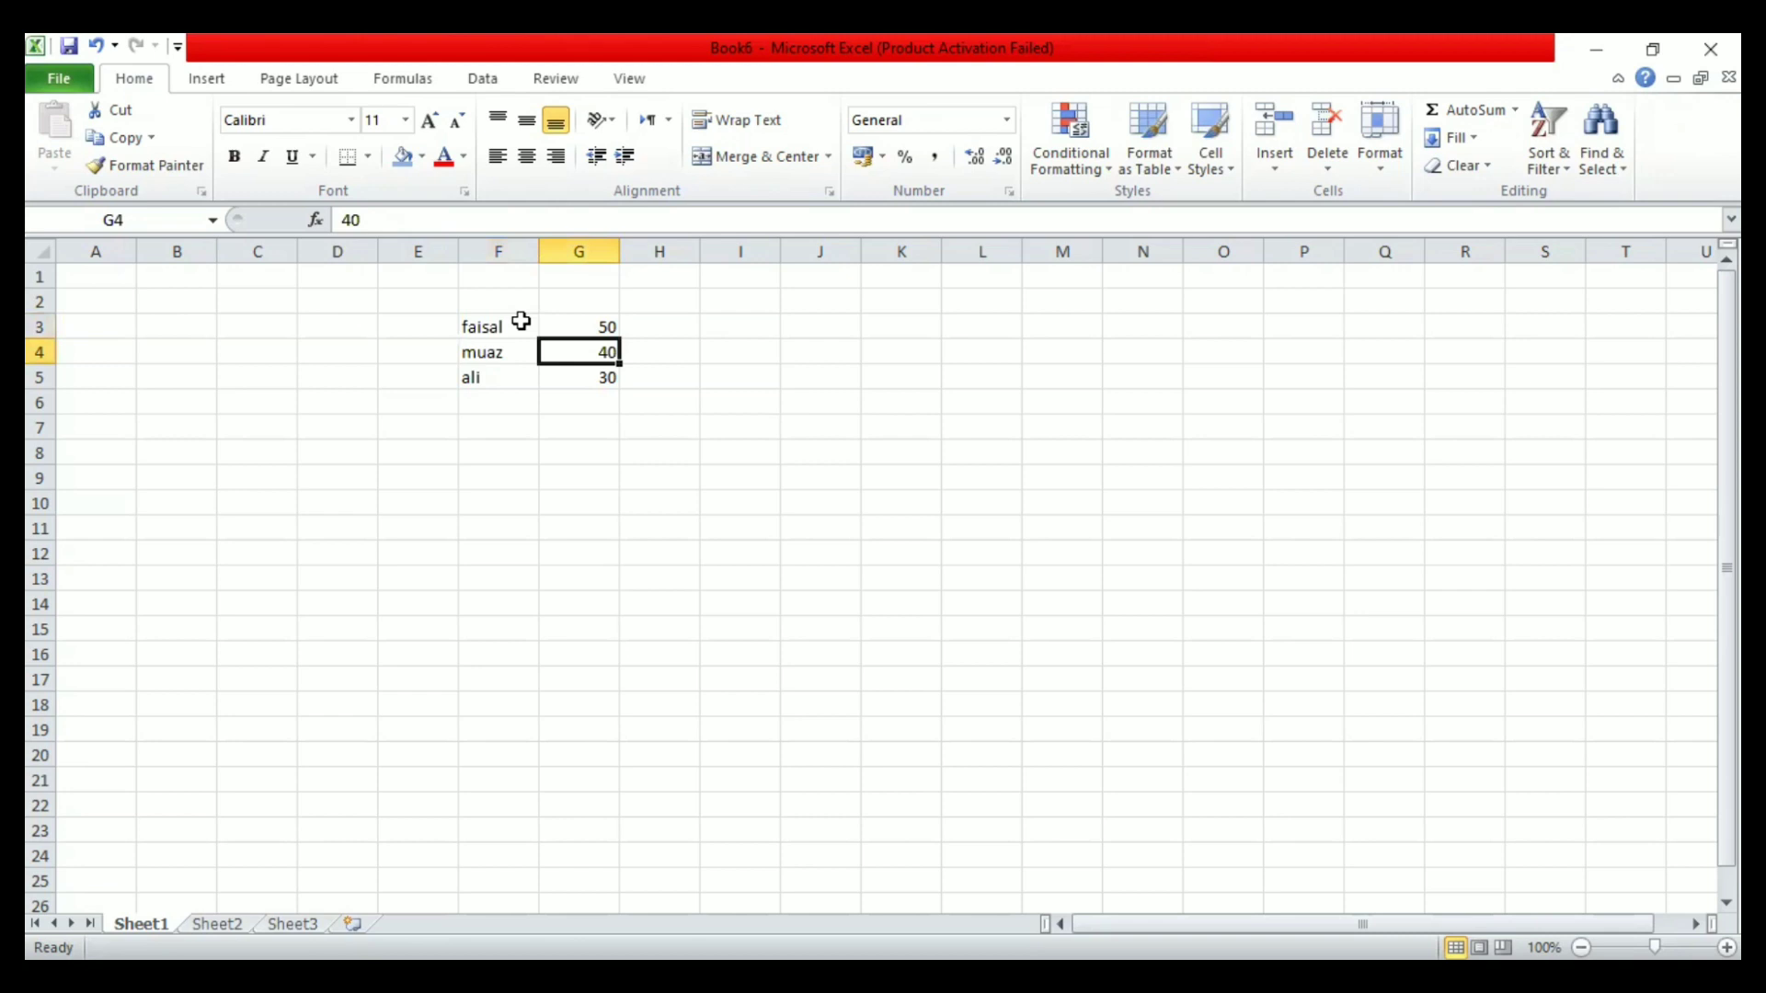
Step: Add ali in F5 and set the names and values in F3:G5 to font size 20
{"action": "left_click_drag", "start_coordinate": [482, 328], "coordinate": [605, 377]}
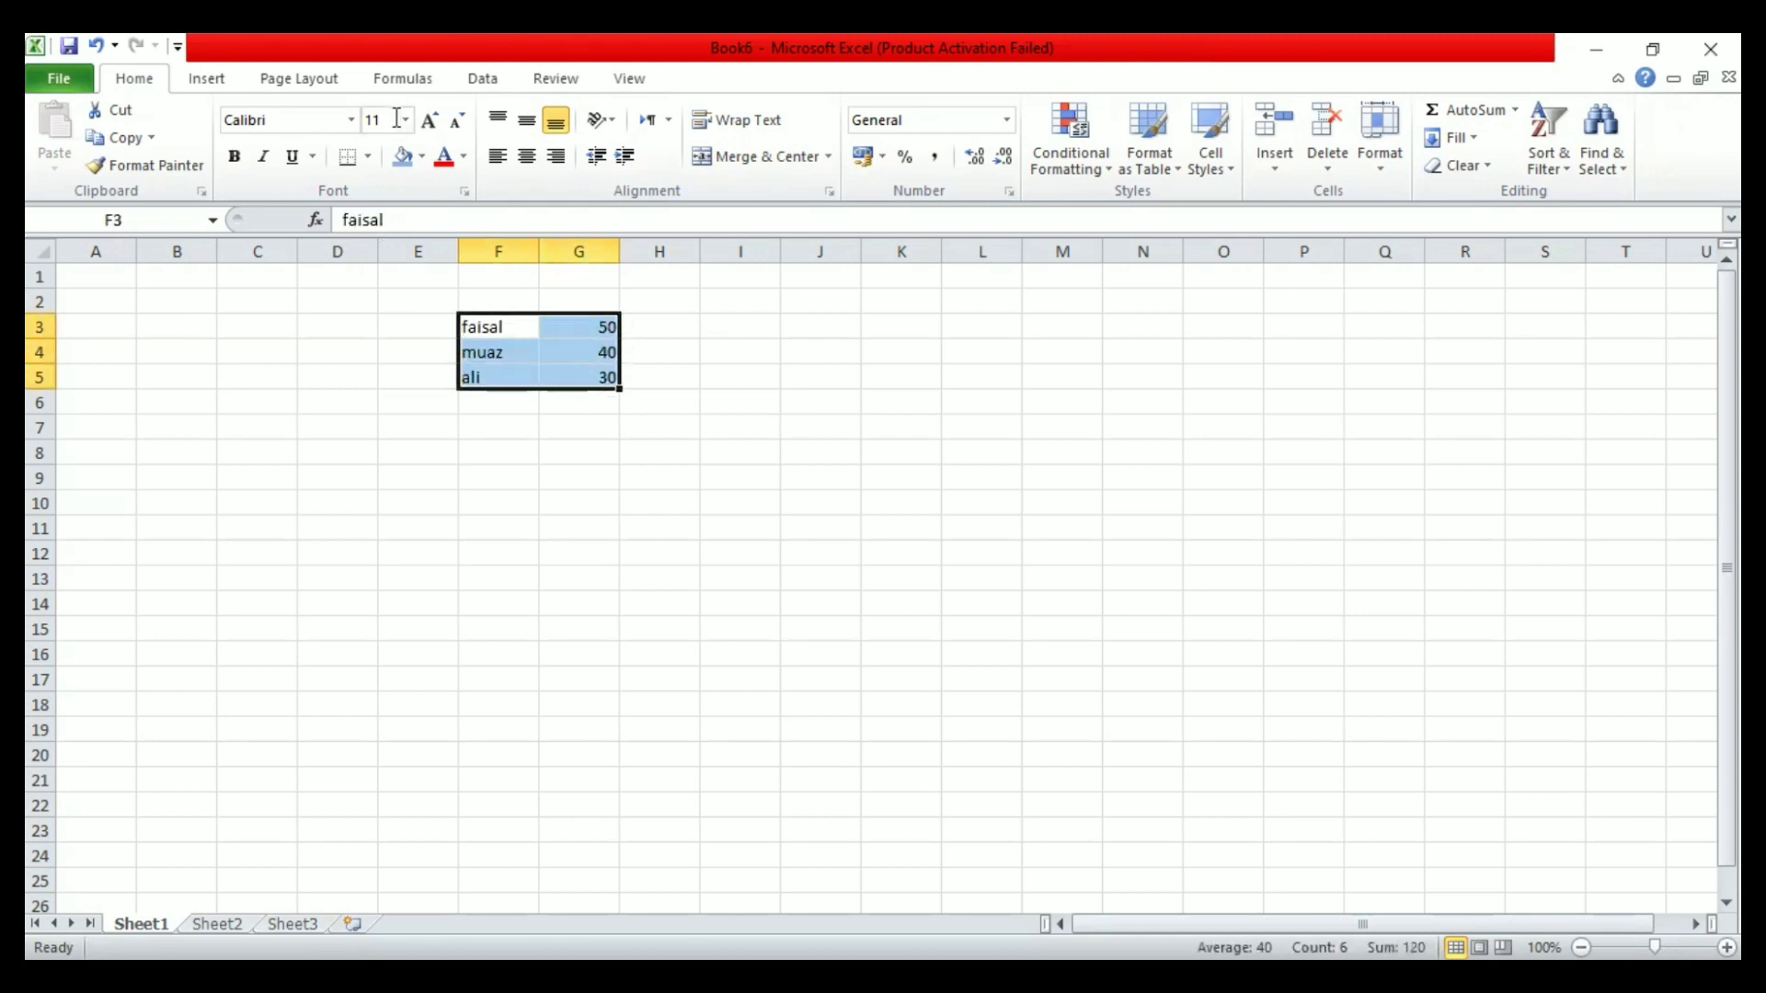
{"action": "mouse_move", "coordinate": [473, 375]}
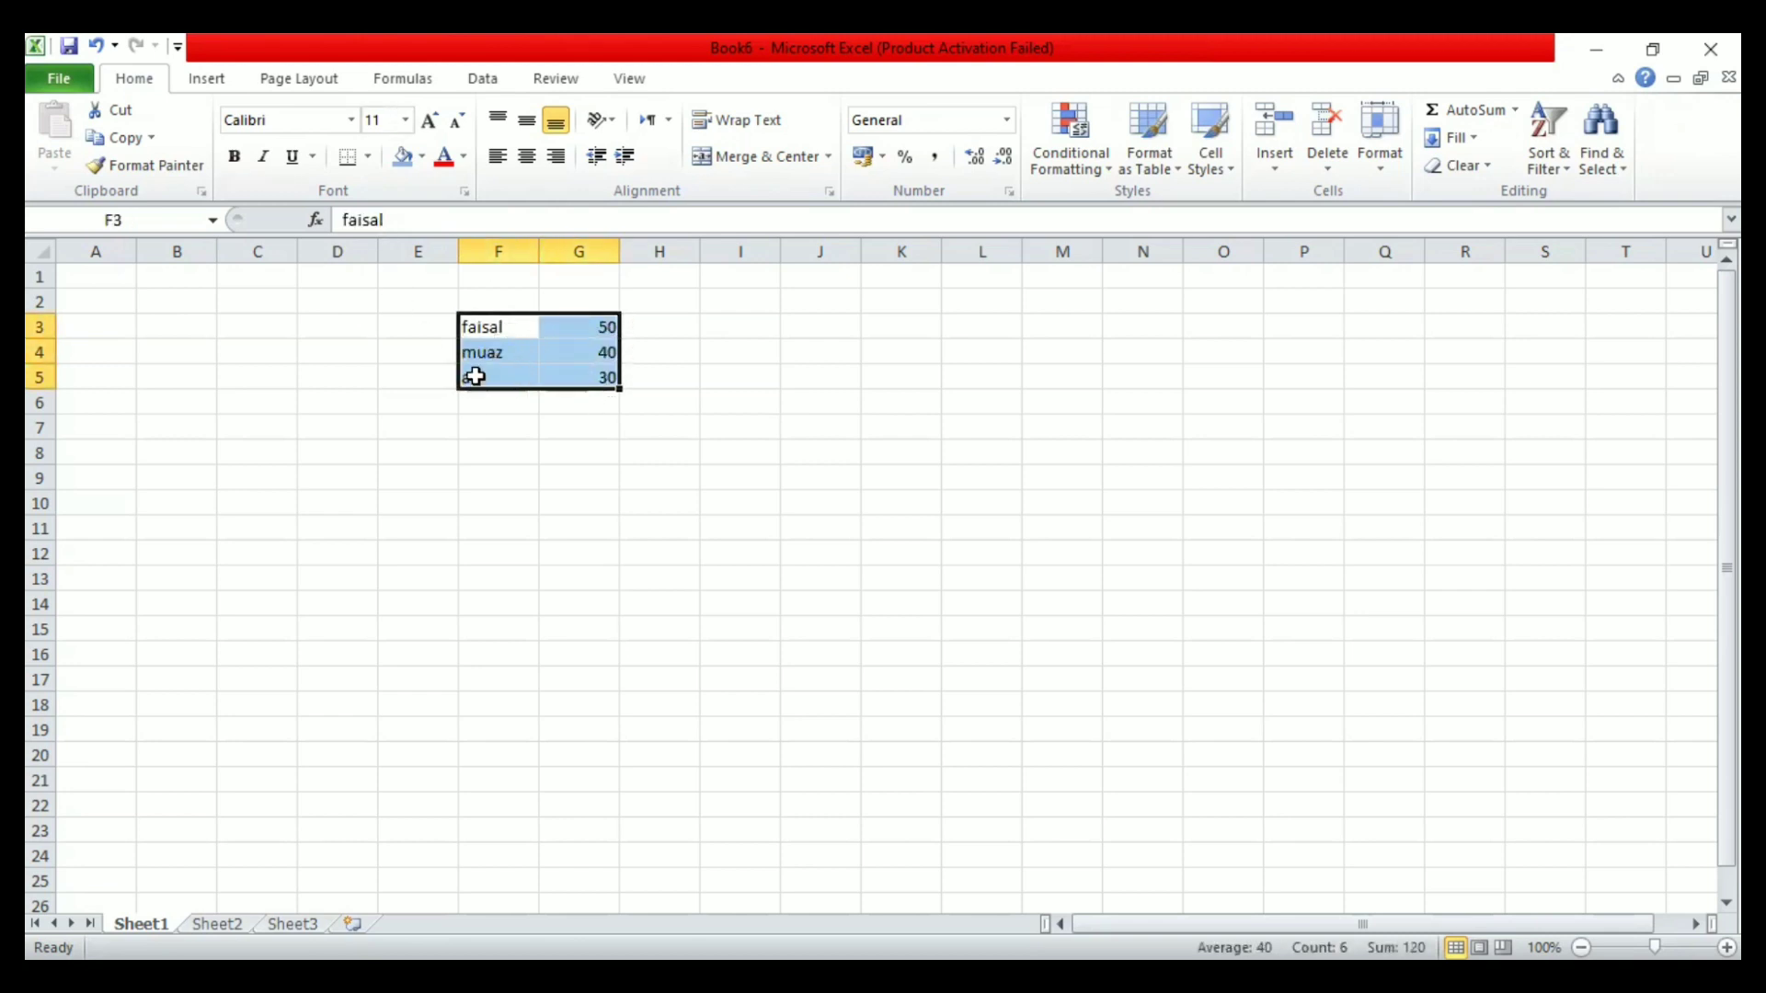
{"action": "type", "text": "ali"}
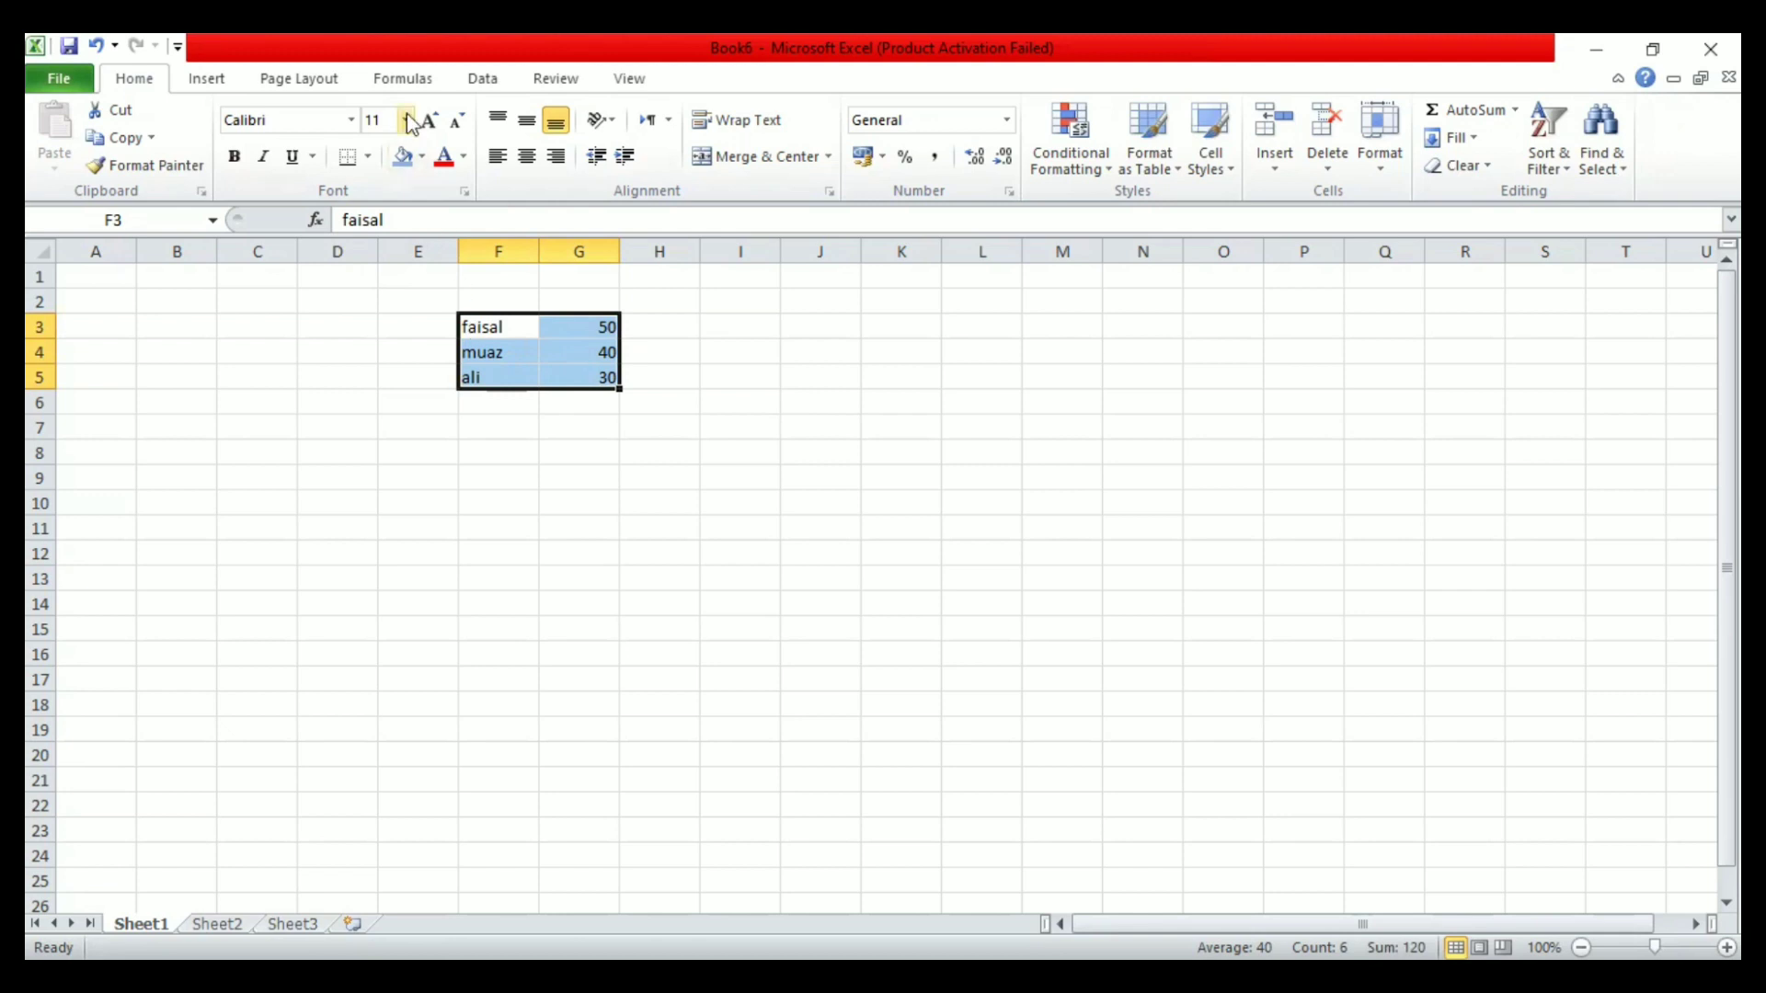
{"action": "left_click", "coordinate": [405, 119]}
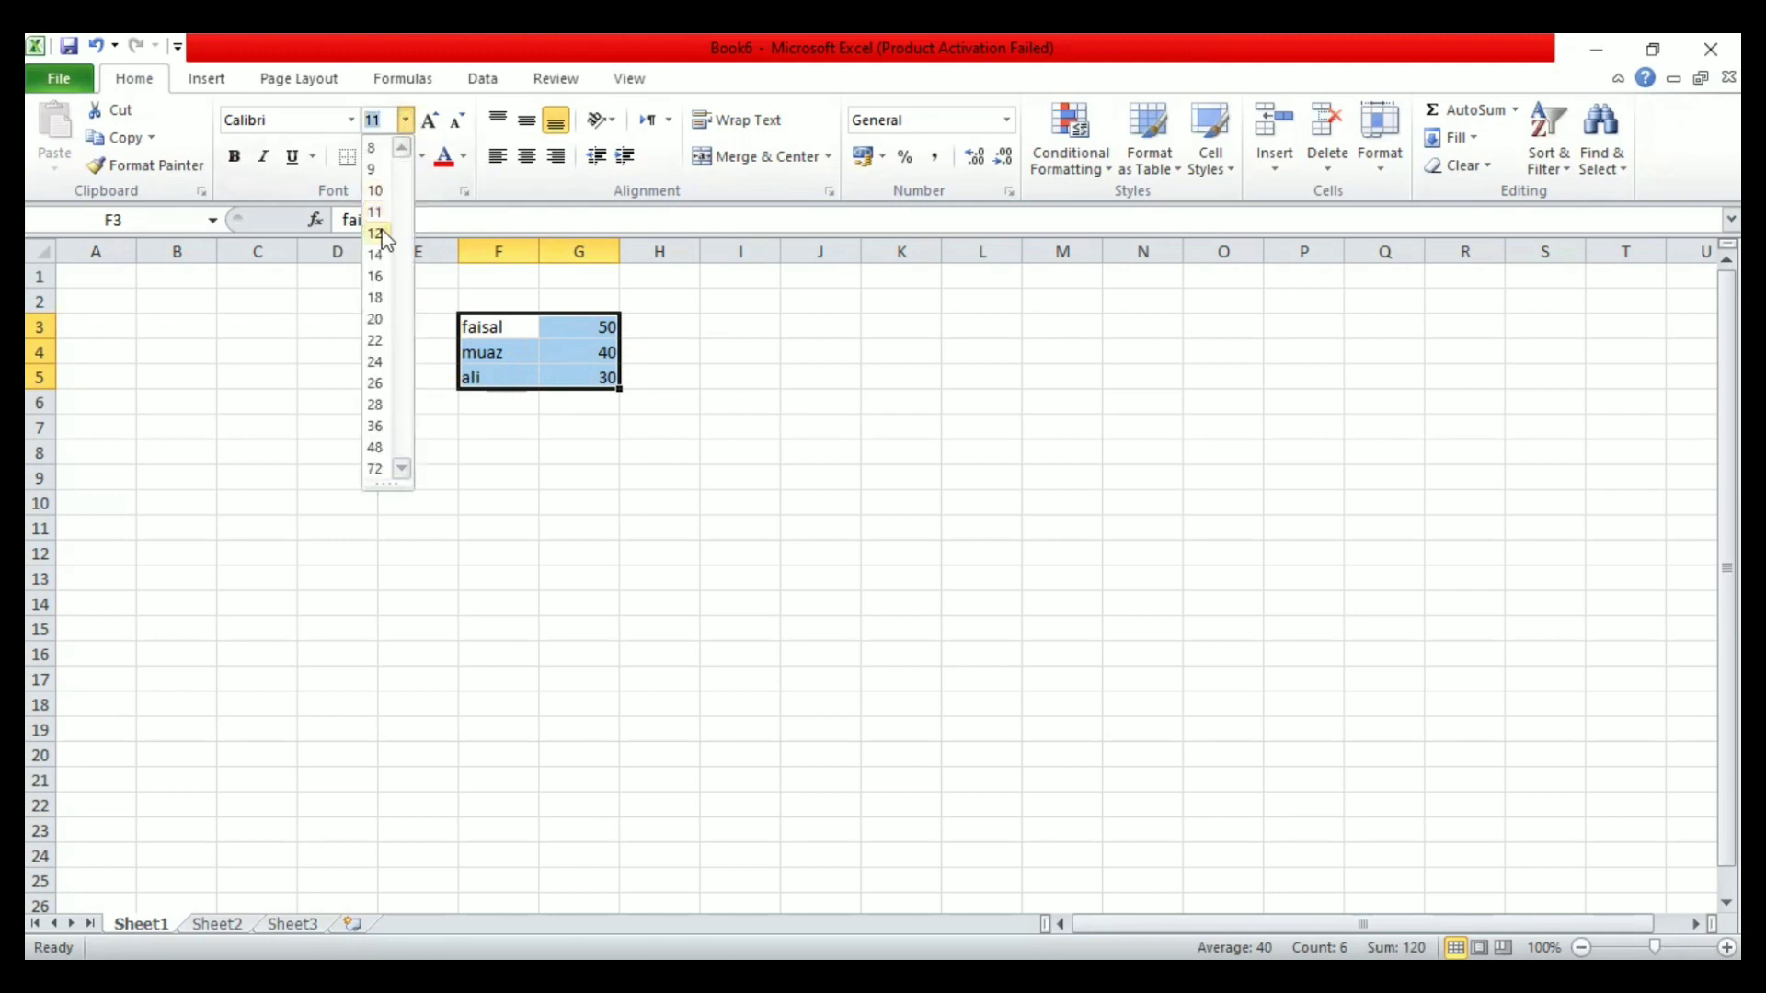
{"action": "left_click", "coordinate": [373, 318]}
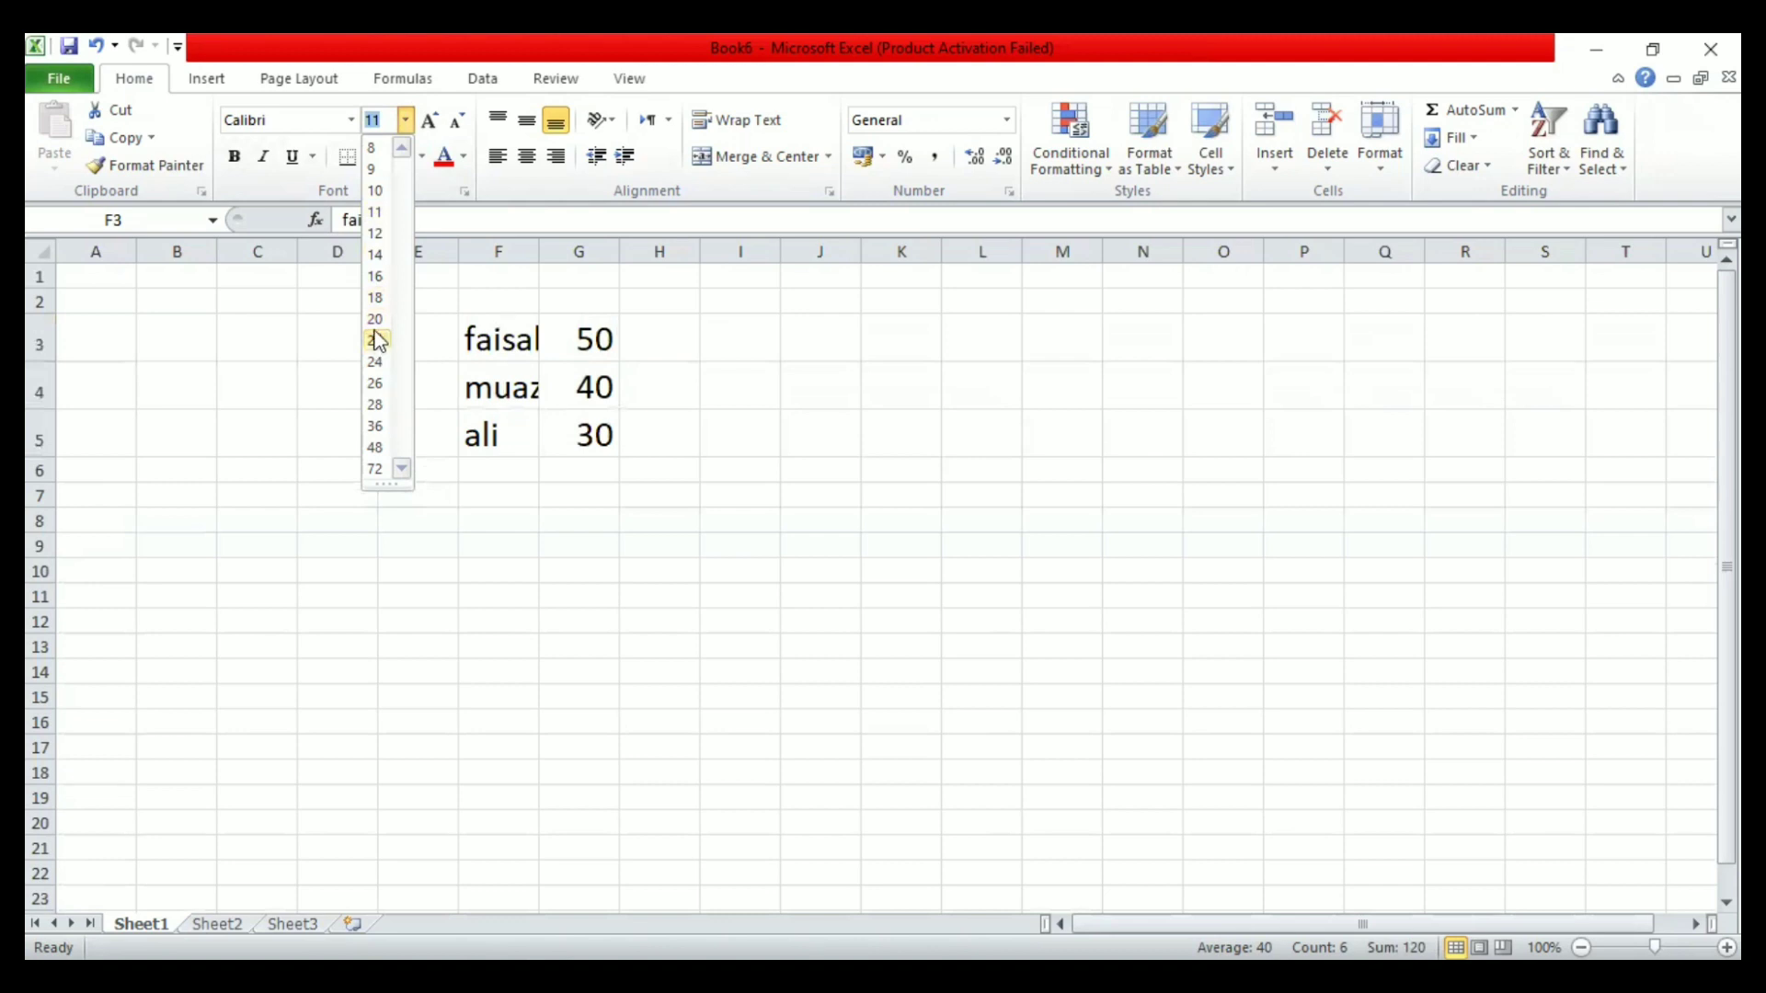
{"action": "left_click", "coordinate": [374, 318]}
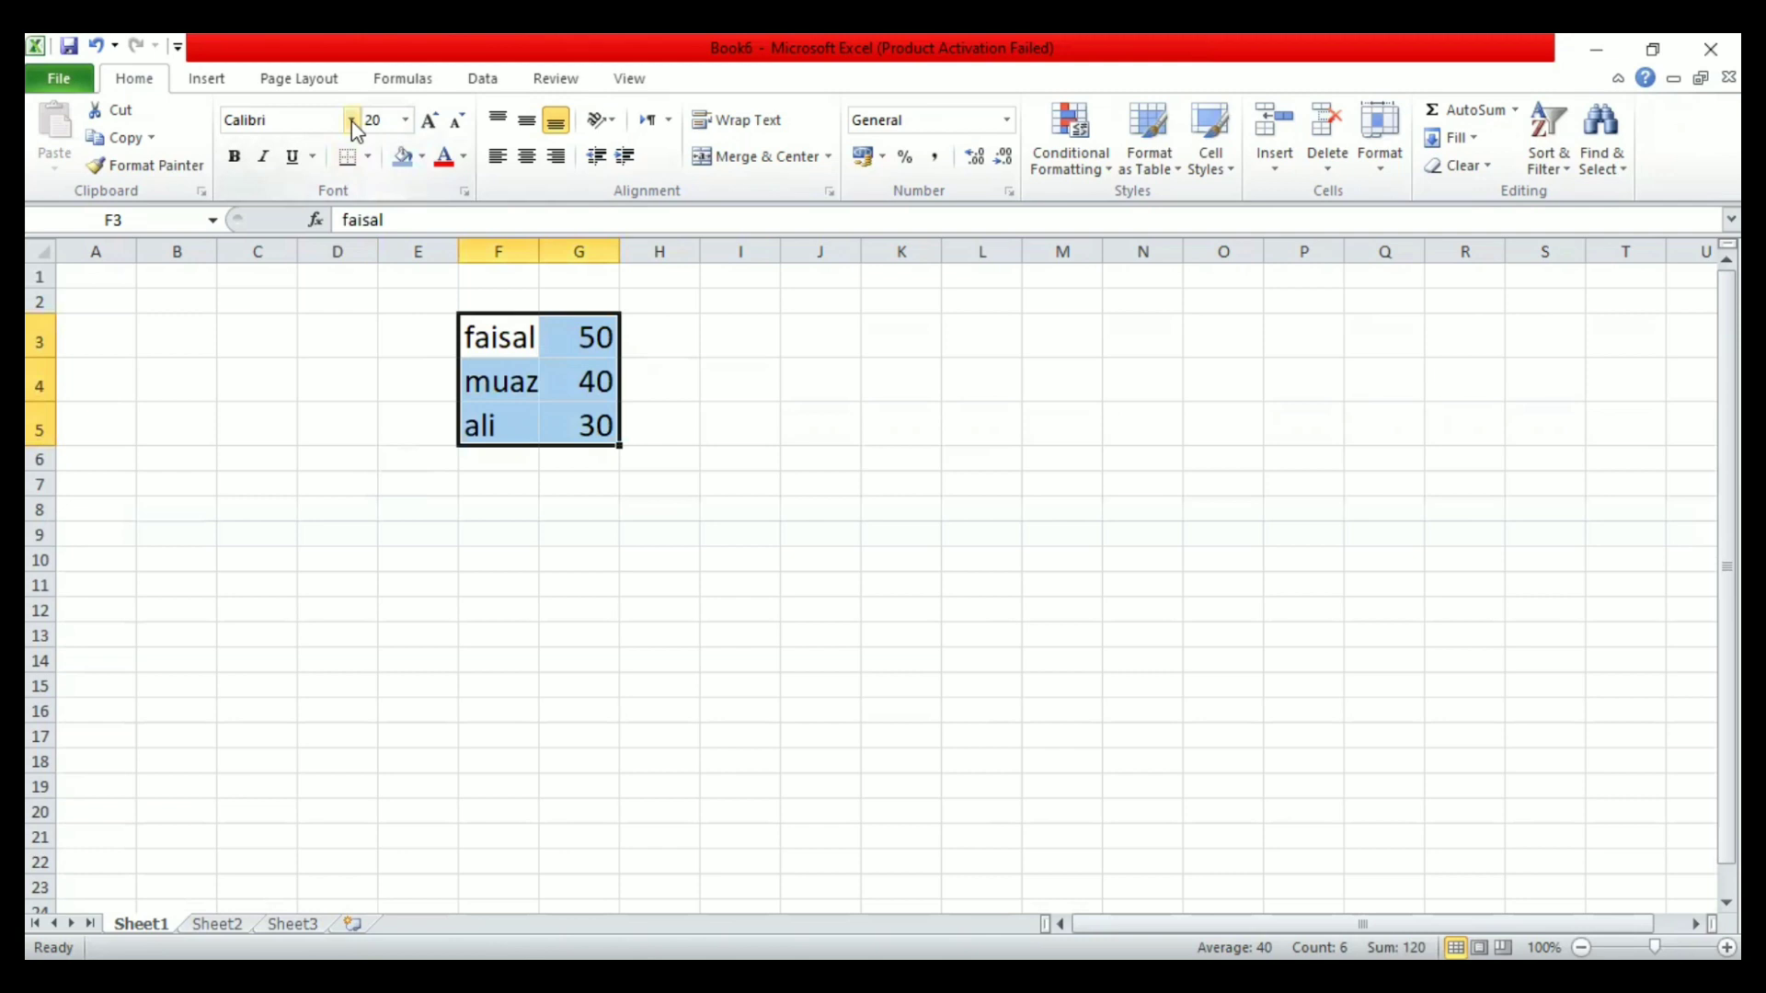
{"action": "left_click", "coordinate": [403, 121]}
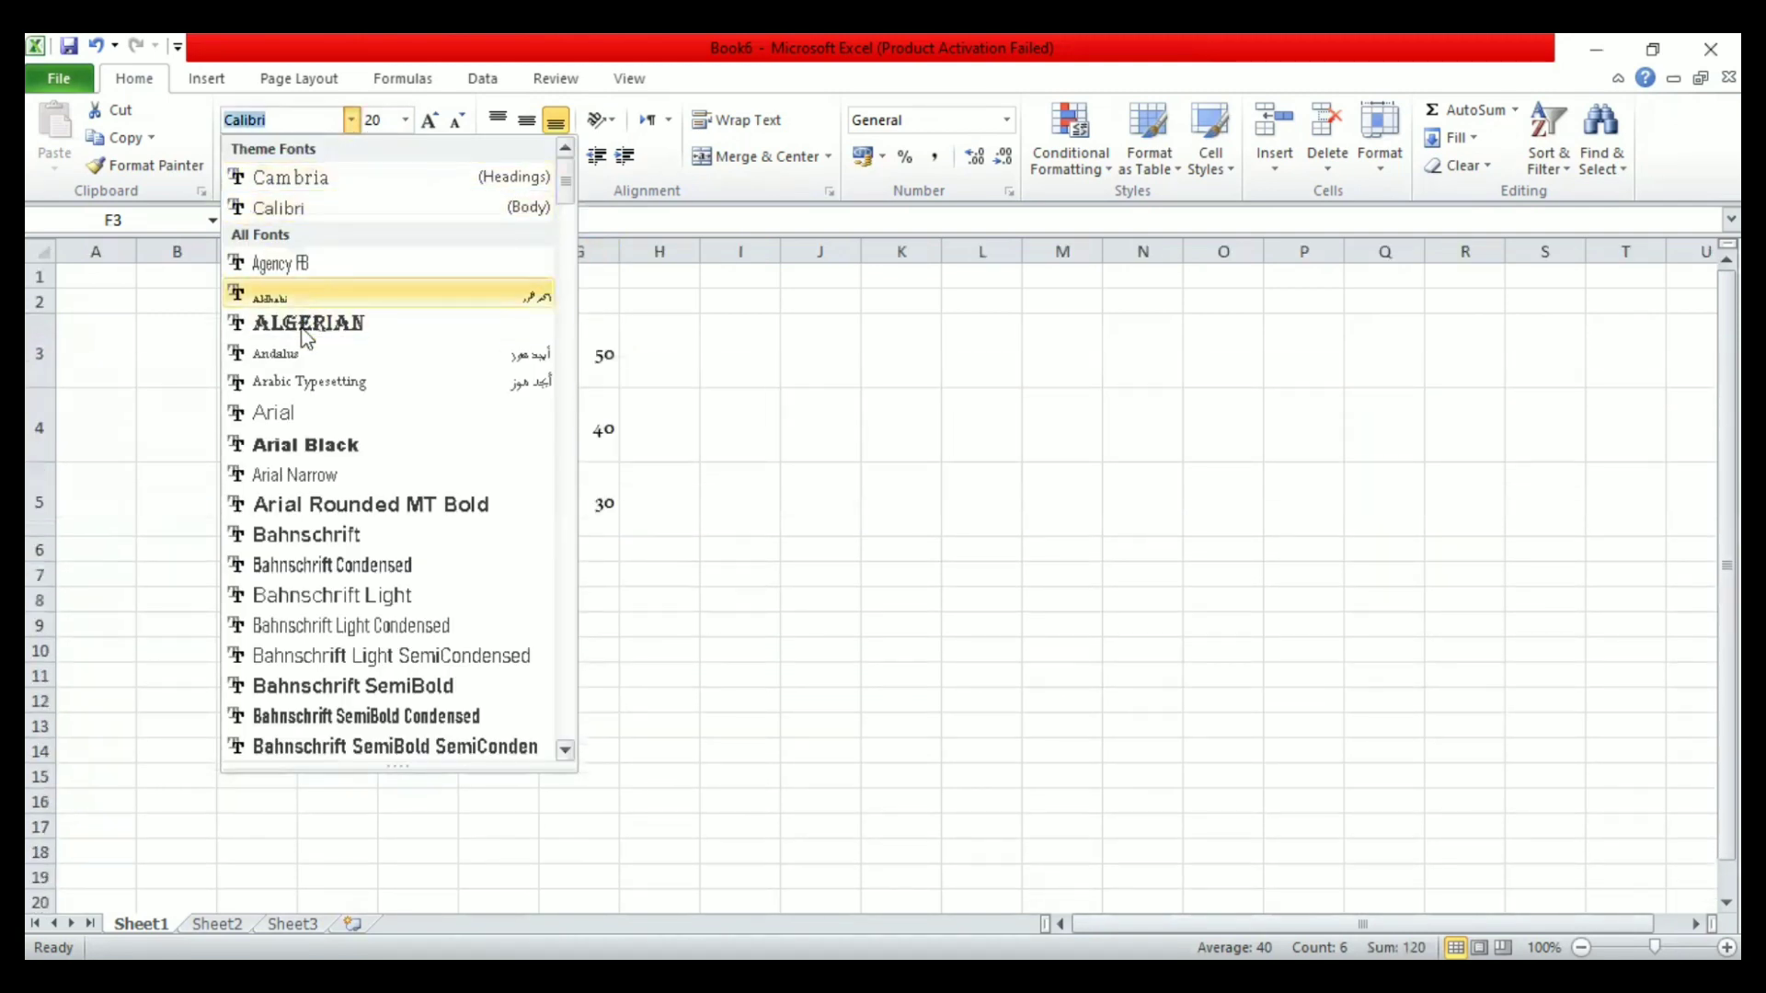
Step: Make F3:G5 Arial Black, bold and italic
{"action": "left_click", "coordinate": [304, 443]}
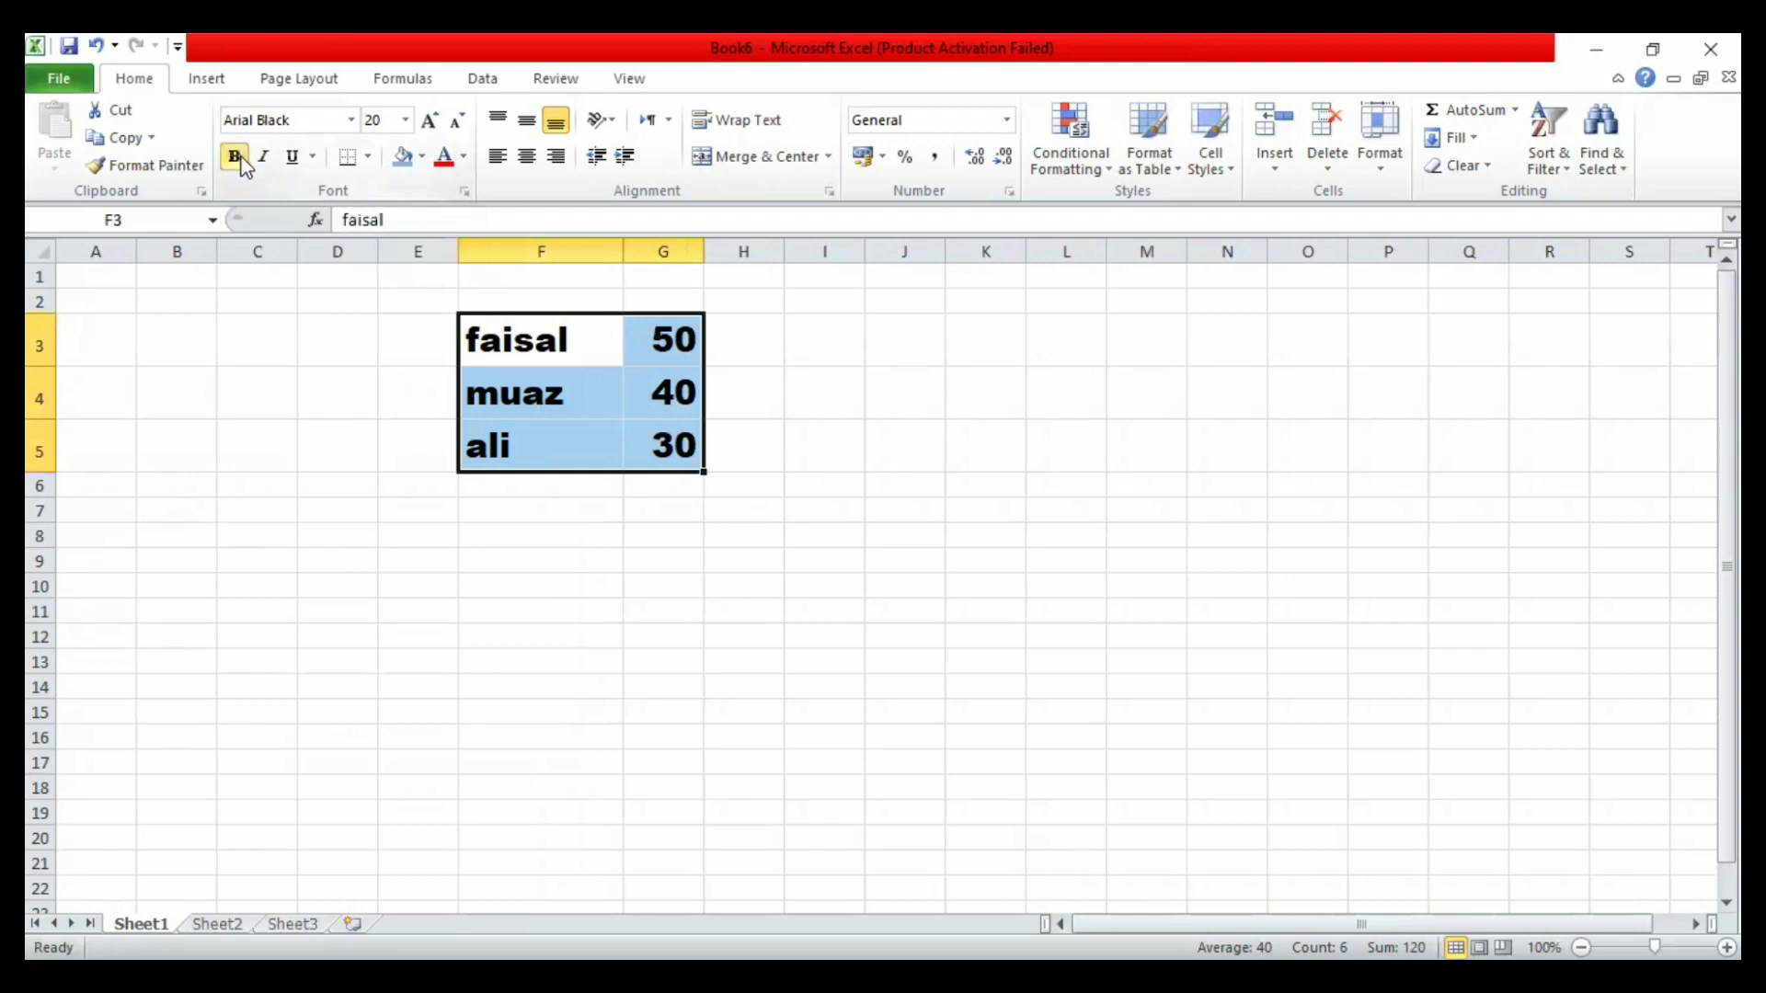
{"action": "left_click", "coordinate": [263, 155]}
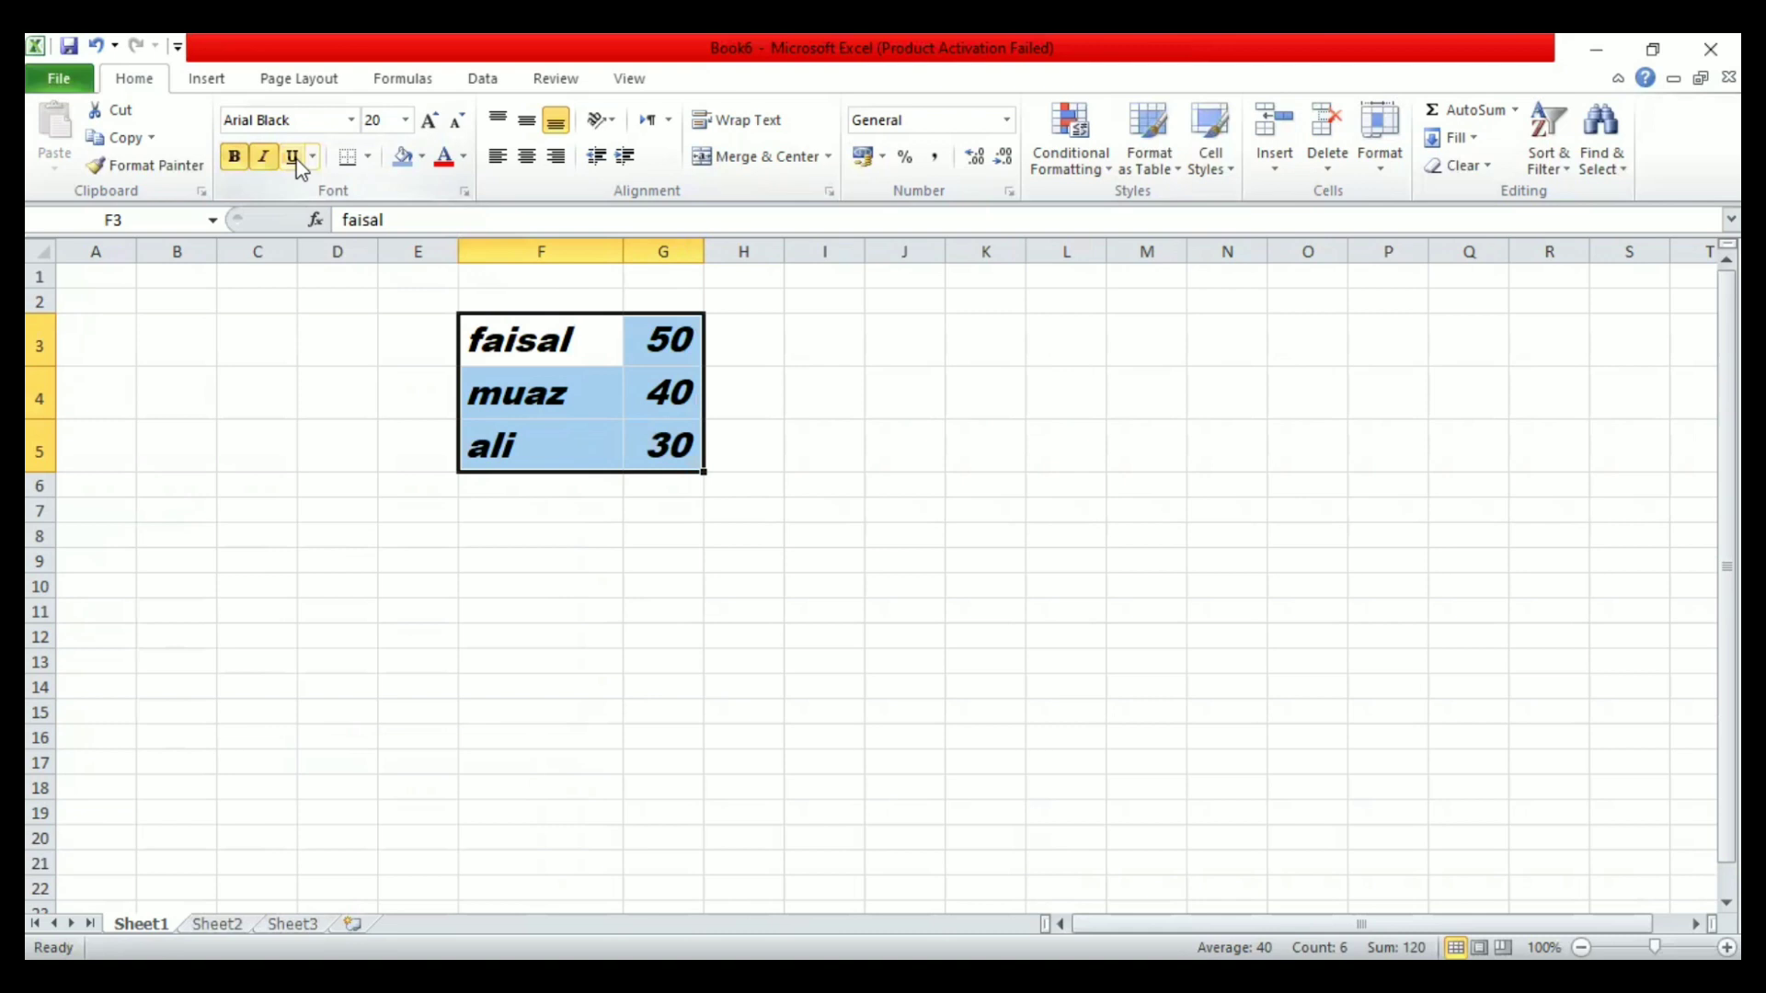
{"action": "left_click", "coordinate": [443, 154]}
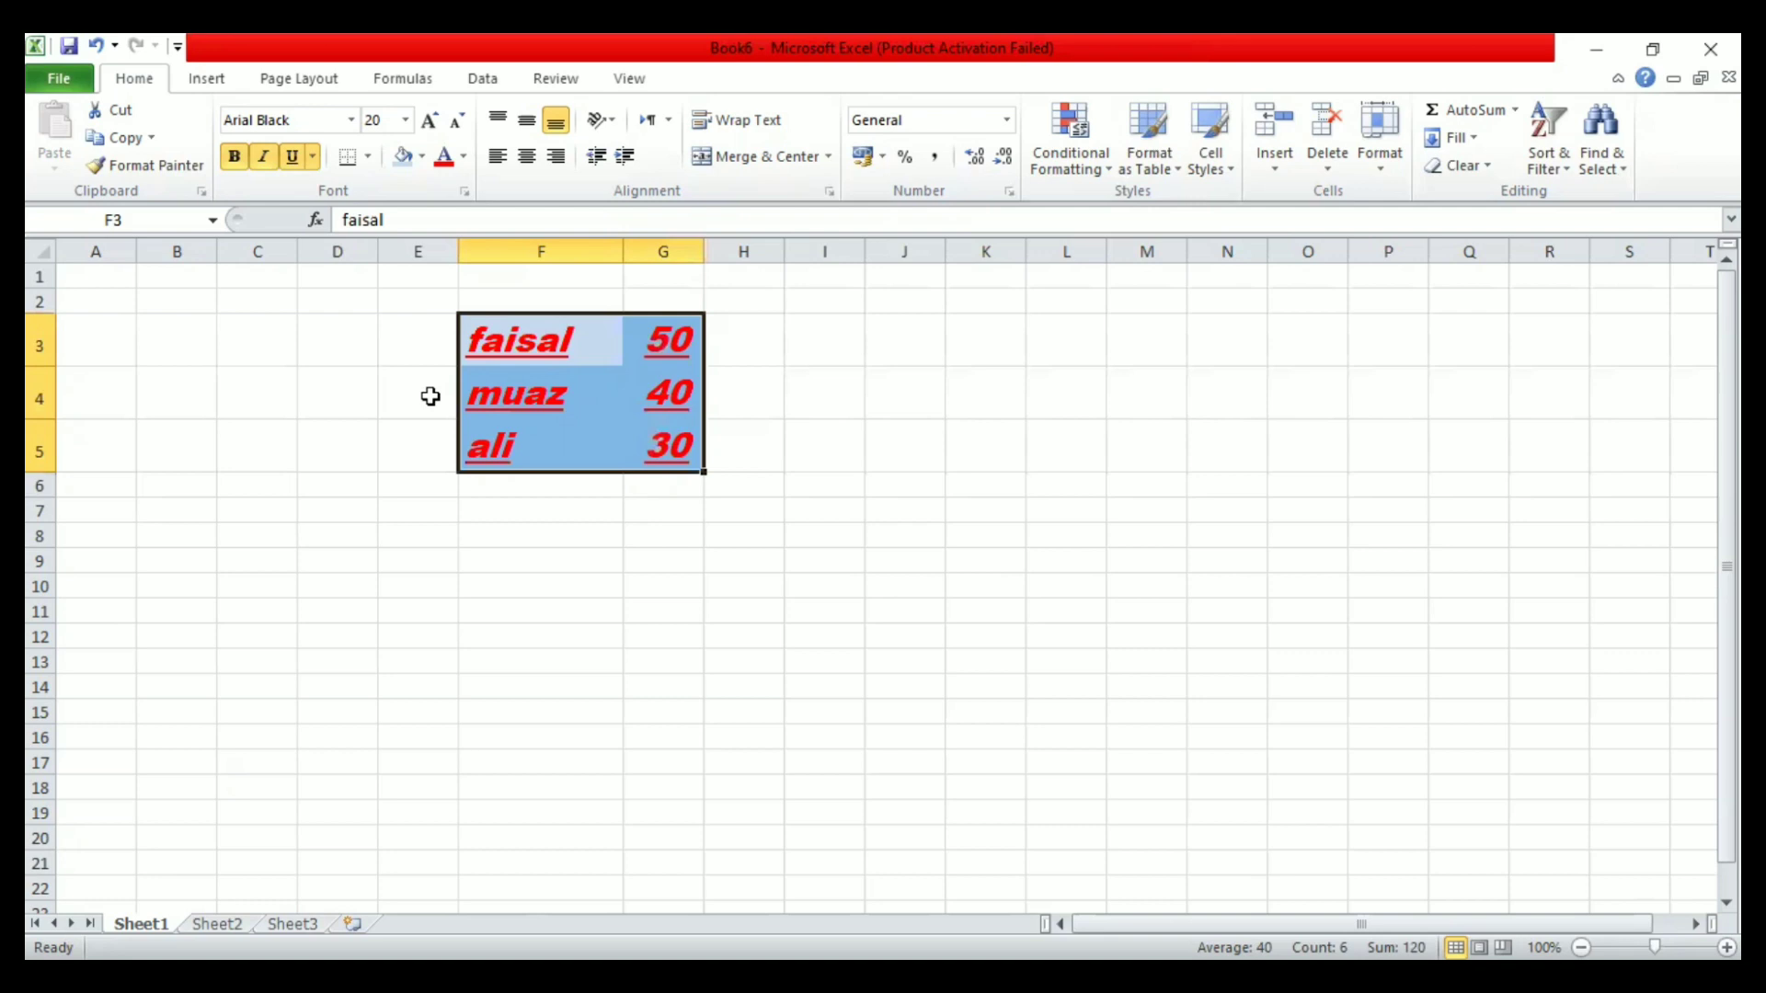
{"action": "mouse_move", "coordinate": [408, 386]}
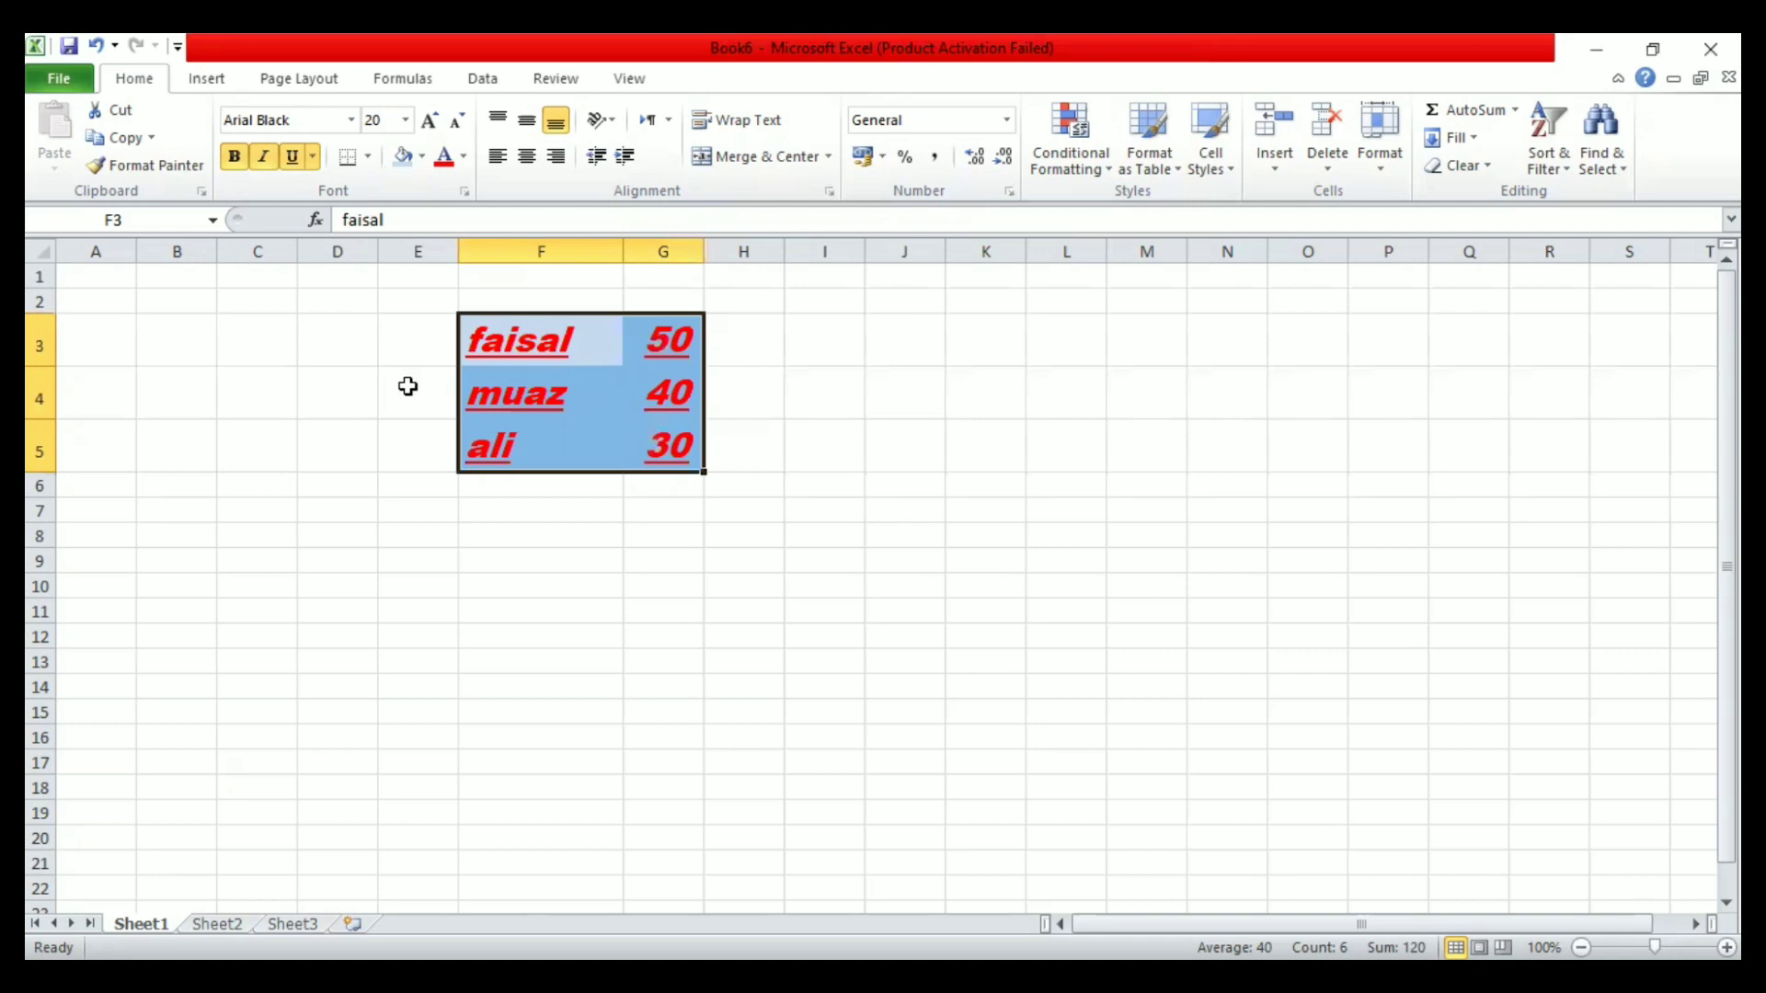
{"action": "mouse_move", "coordinate": [440, 687]}
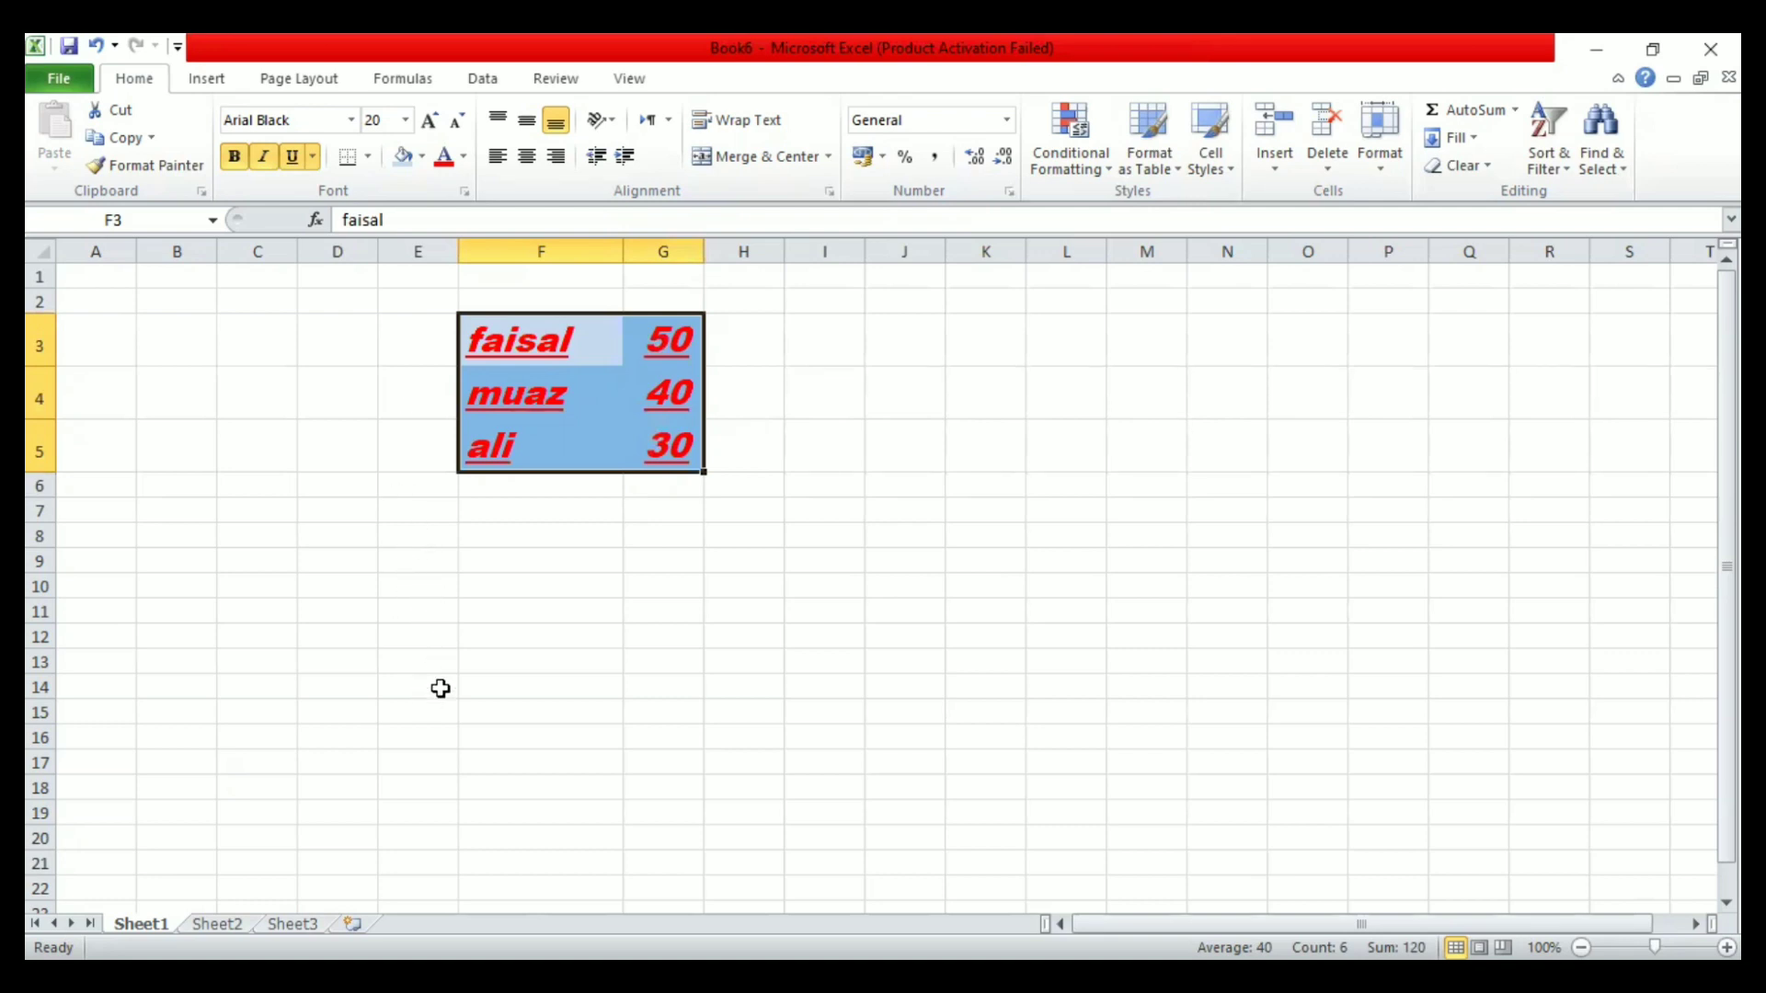
{"action": "left_click_drag", "start_coordinate": [519, 338], "coordinate": [666, 445]}
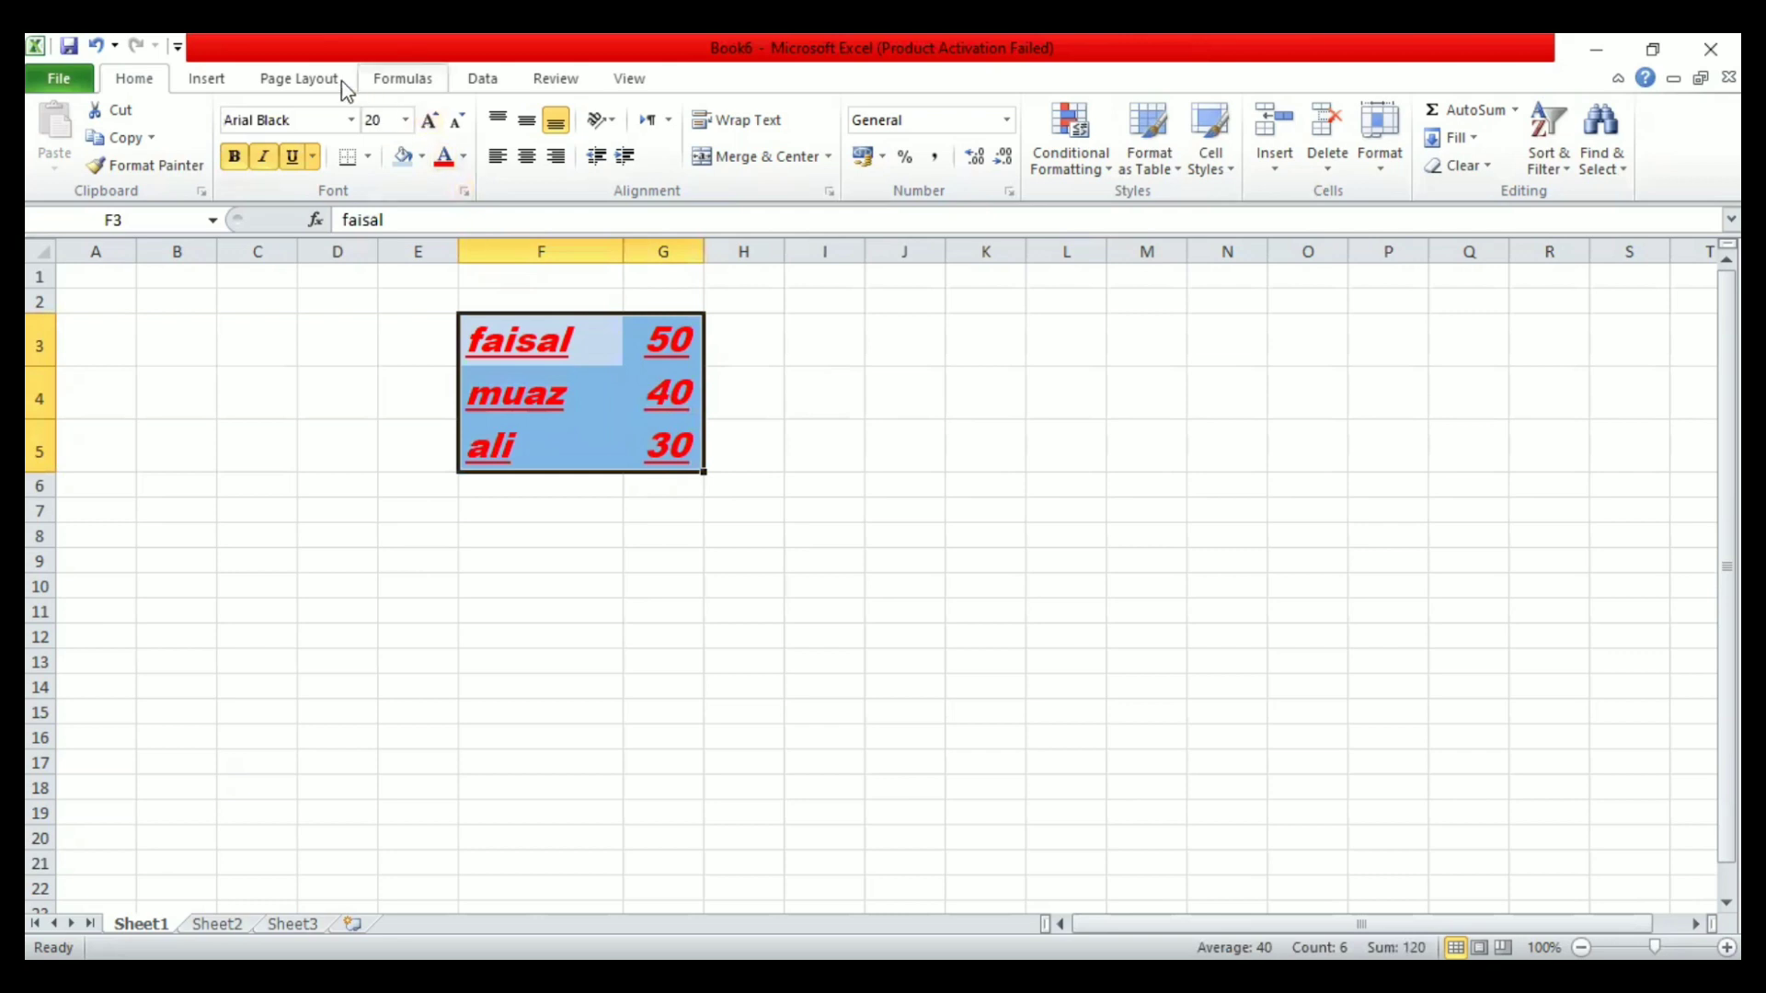
Step: Insert a 2-D clustered column chart of the names and values and select its Series1 legend
{"action": "left_click", "coordinate": [206, 77]}
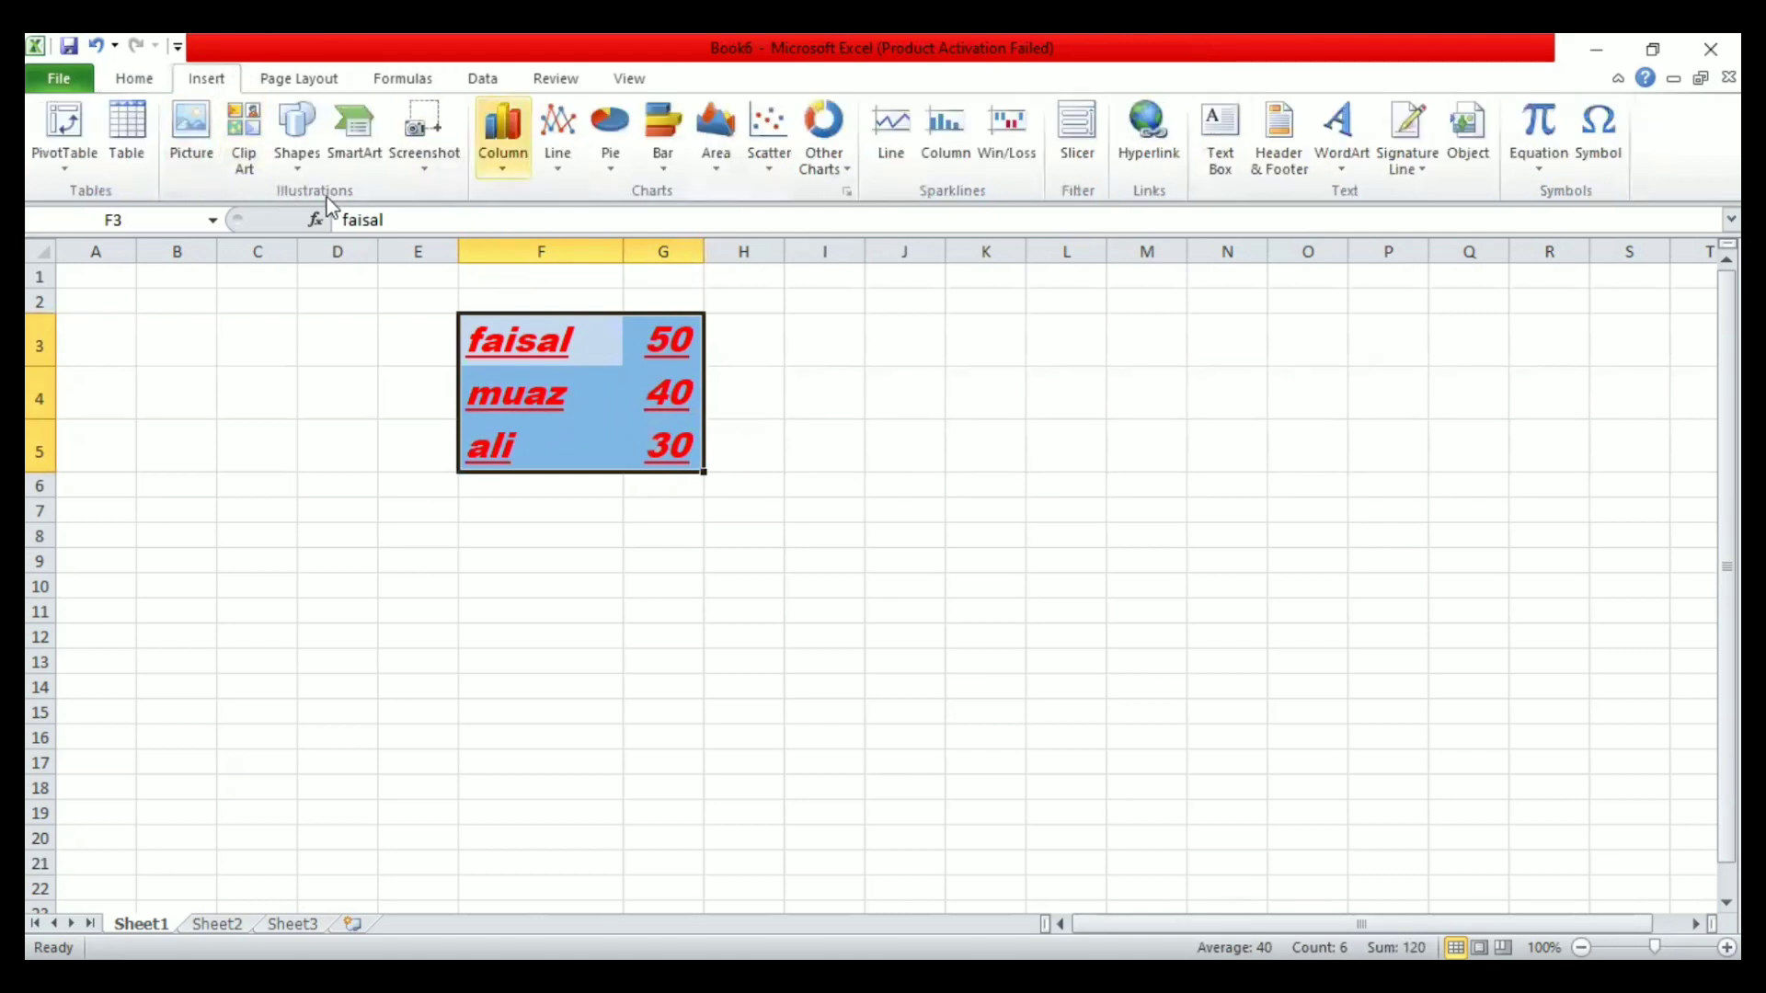
{"action": "left_click", "coordinate": [502, 132]}
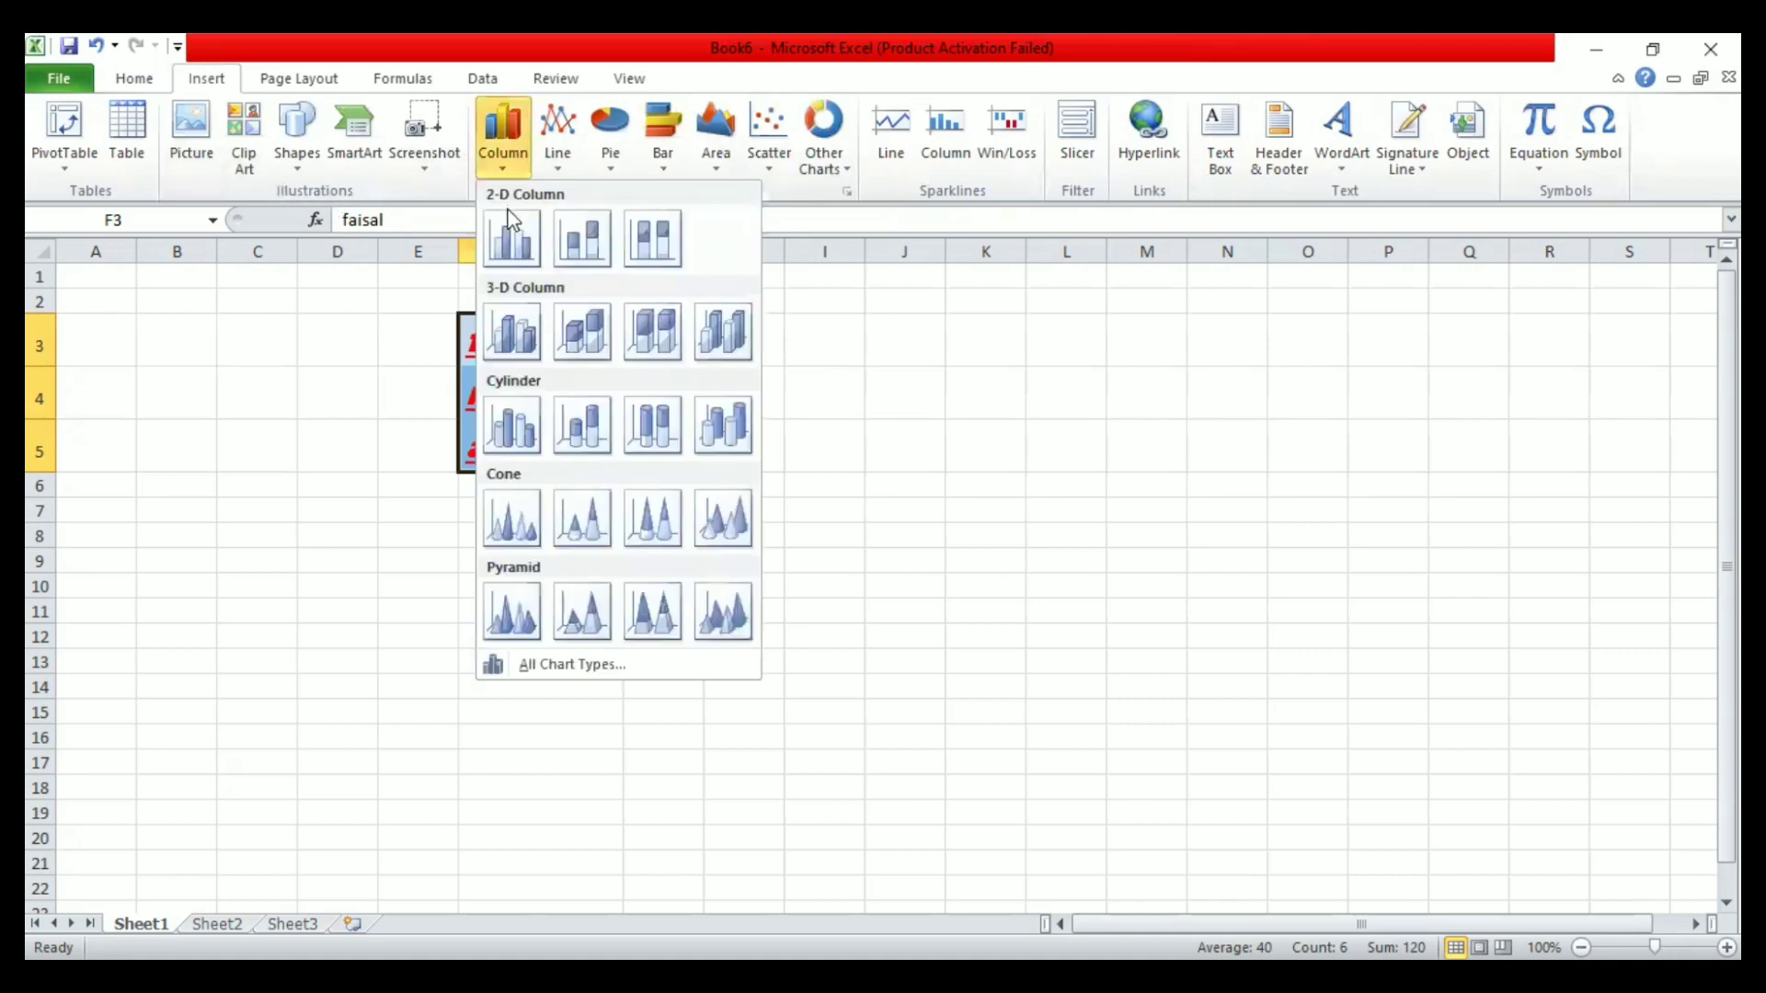
{"action": "left_click", "coordinate": [511, 237]}
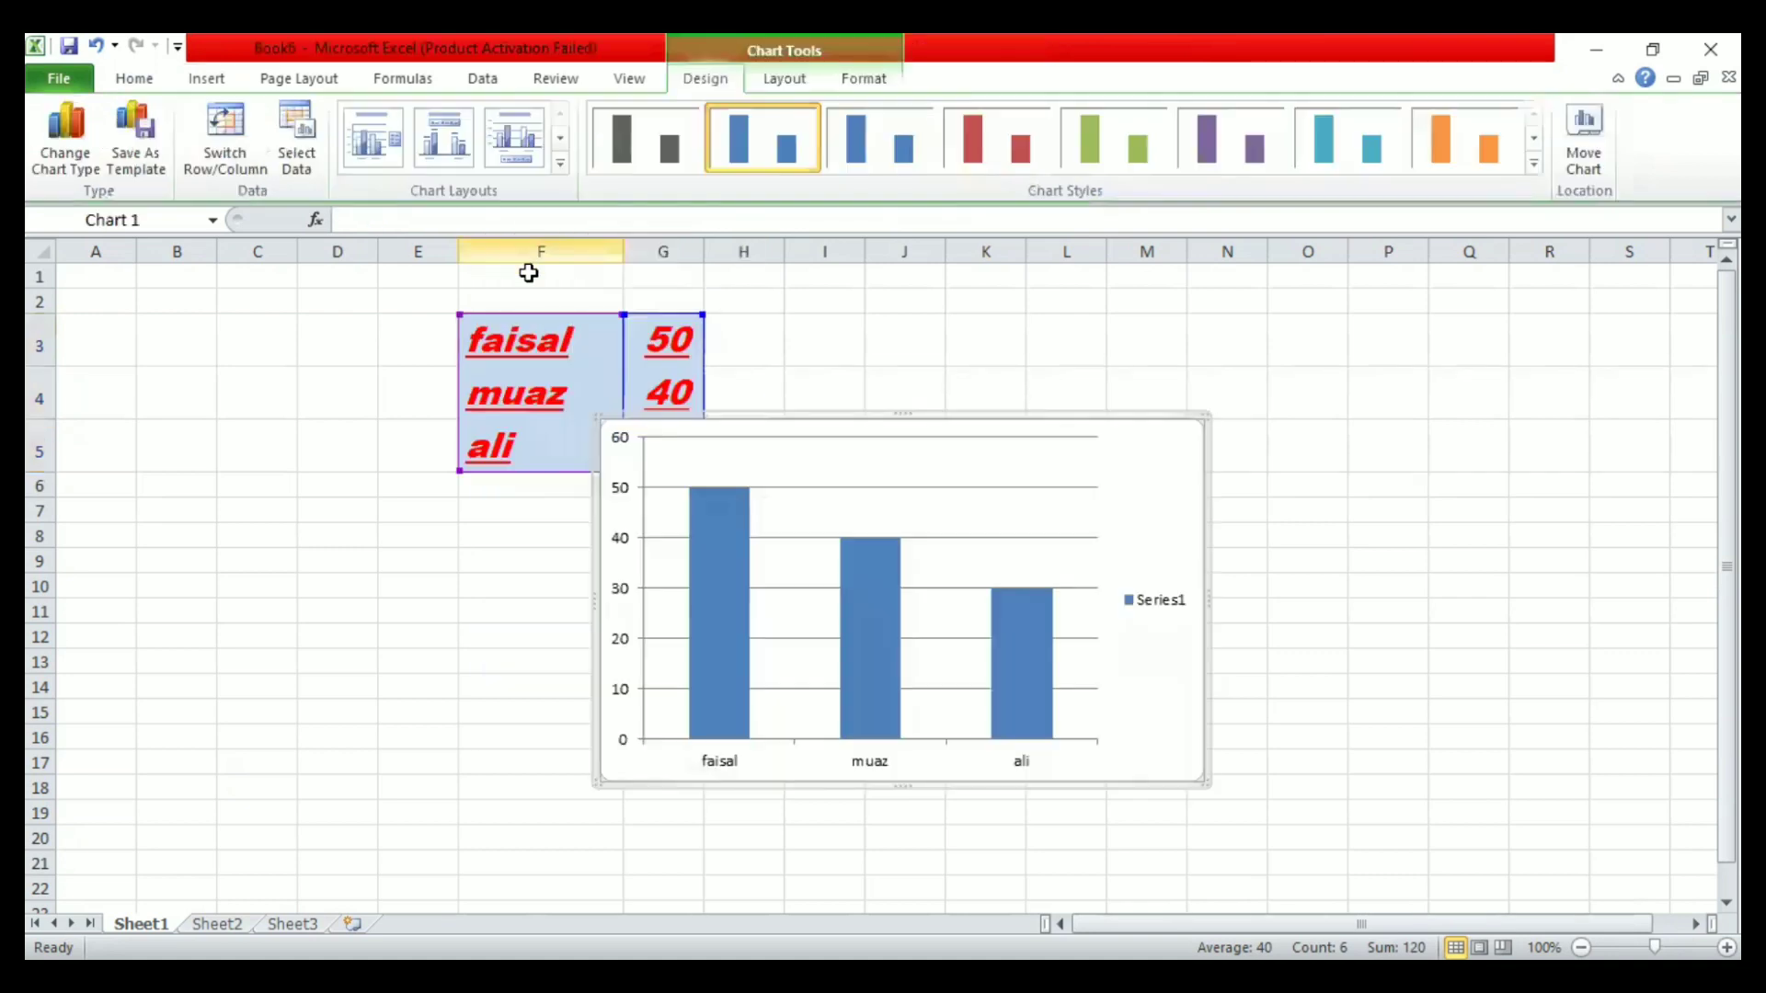
{"action": "left_click", "coordinate": [1155, 599]}
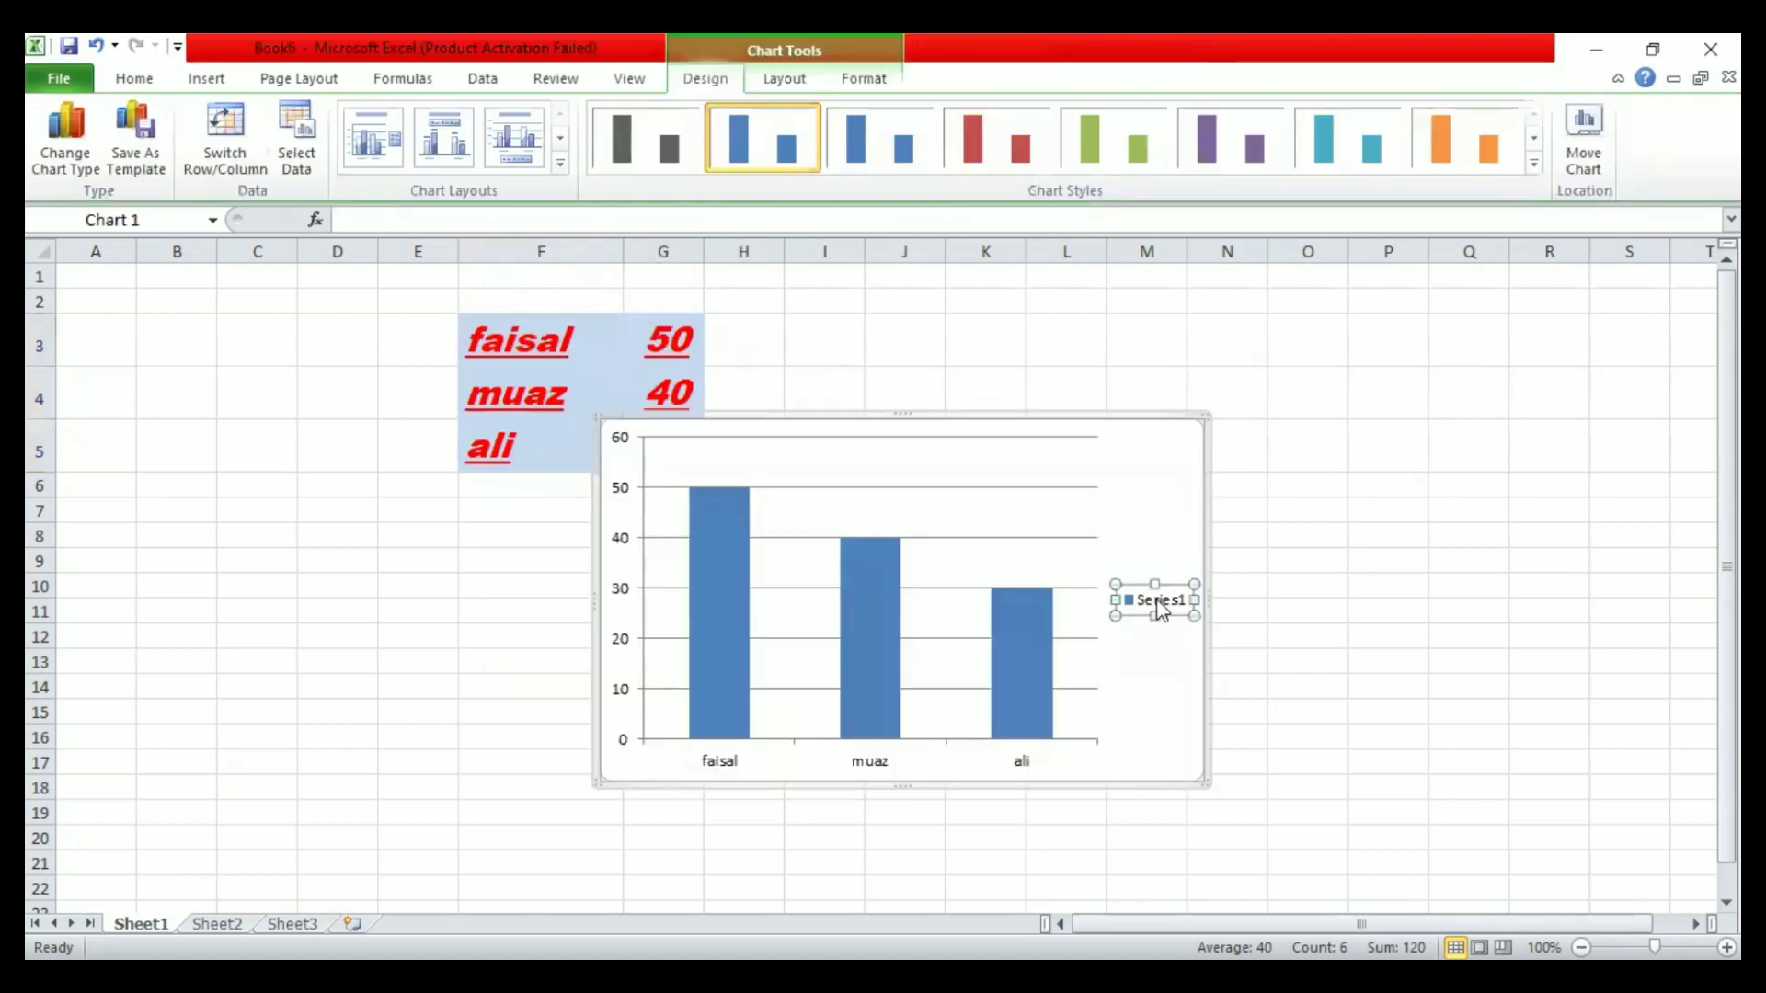